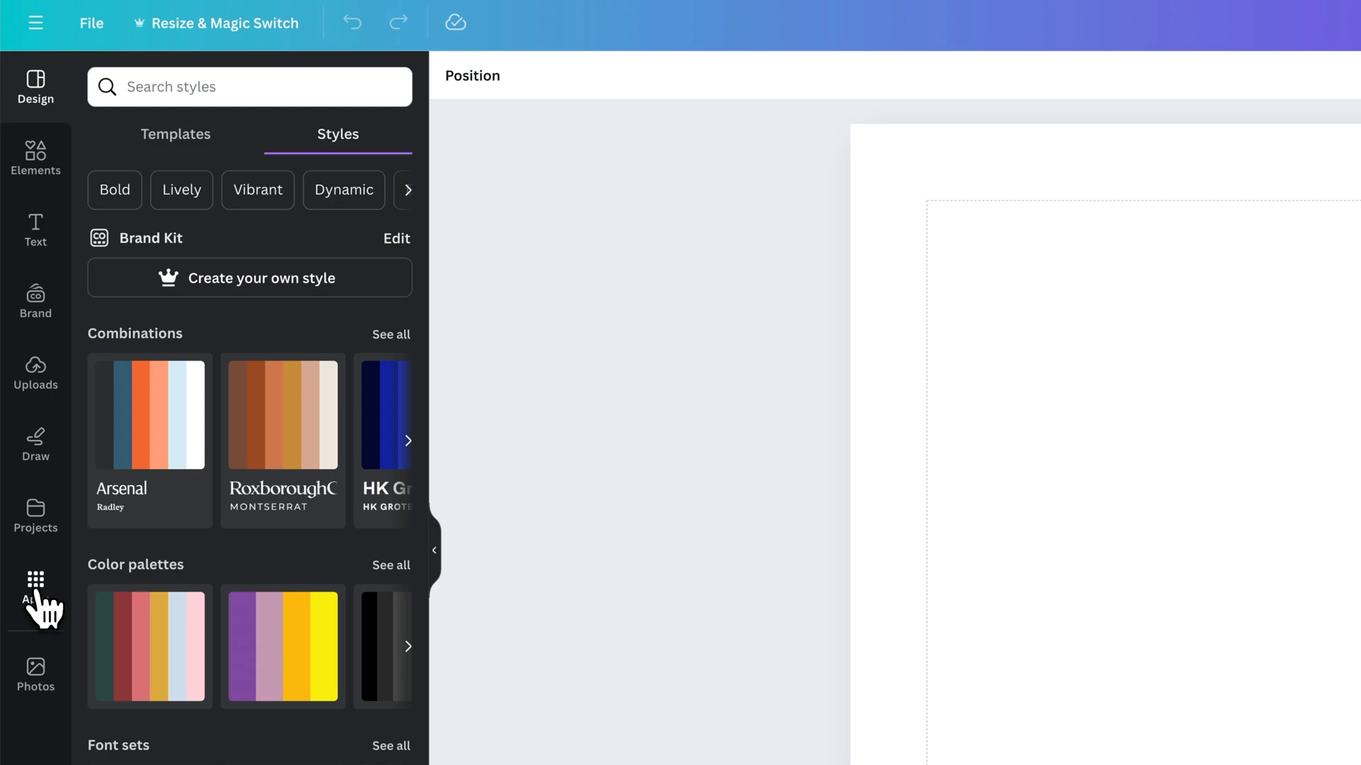
- Search the Canva apps panel for "magic media"
{"action": "left_click", "coordinate": [36, 592]}
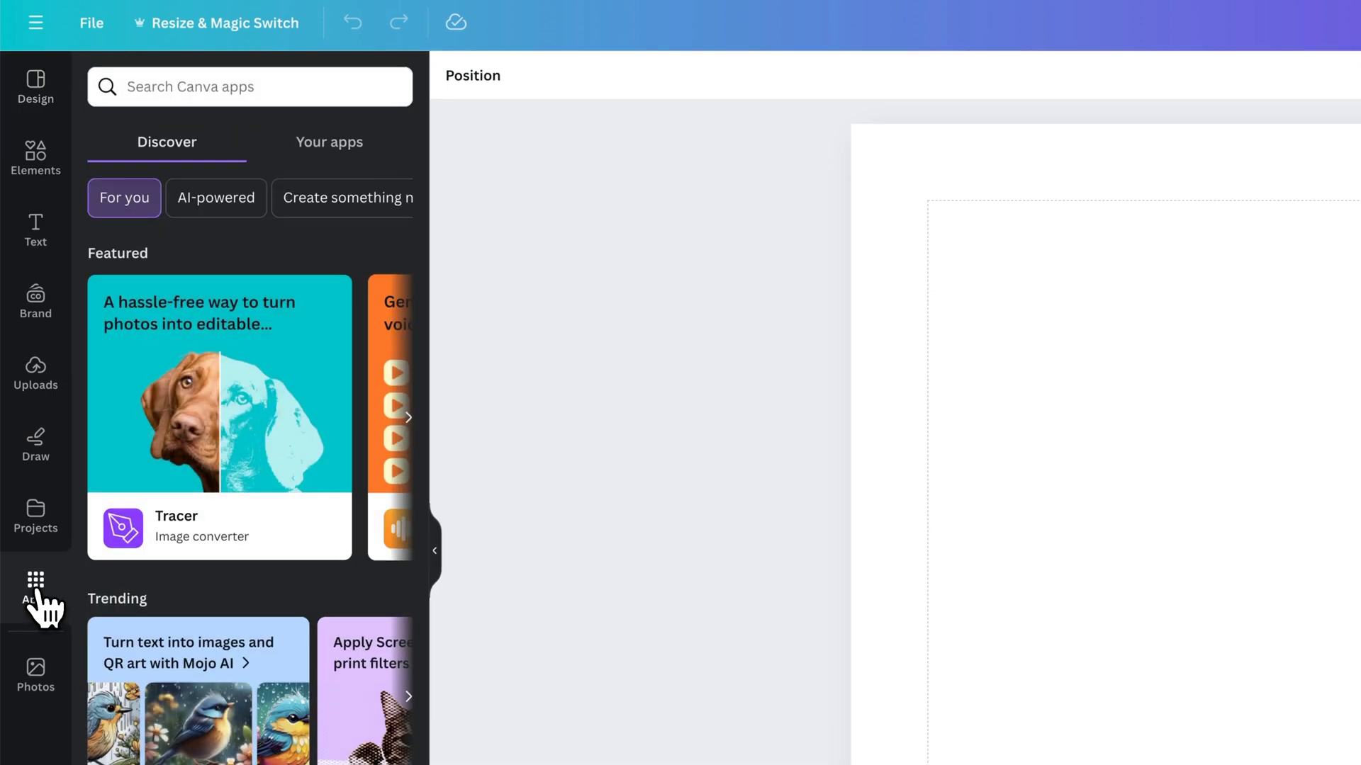
{"action": "left_click", "coordinate": [249, 86]}
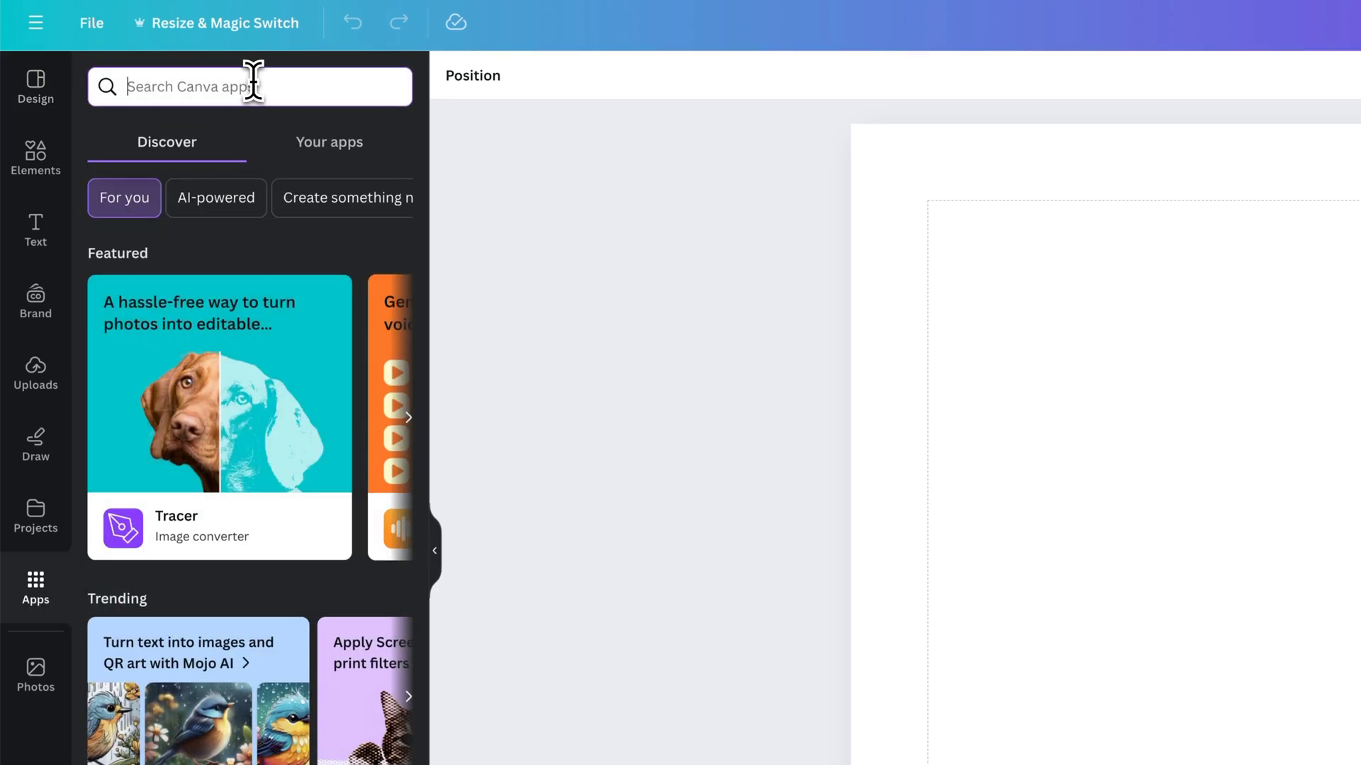
{"action": "type", "text": "magic media"}
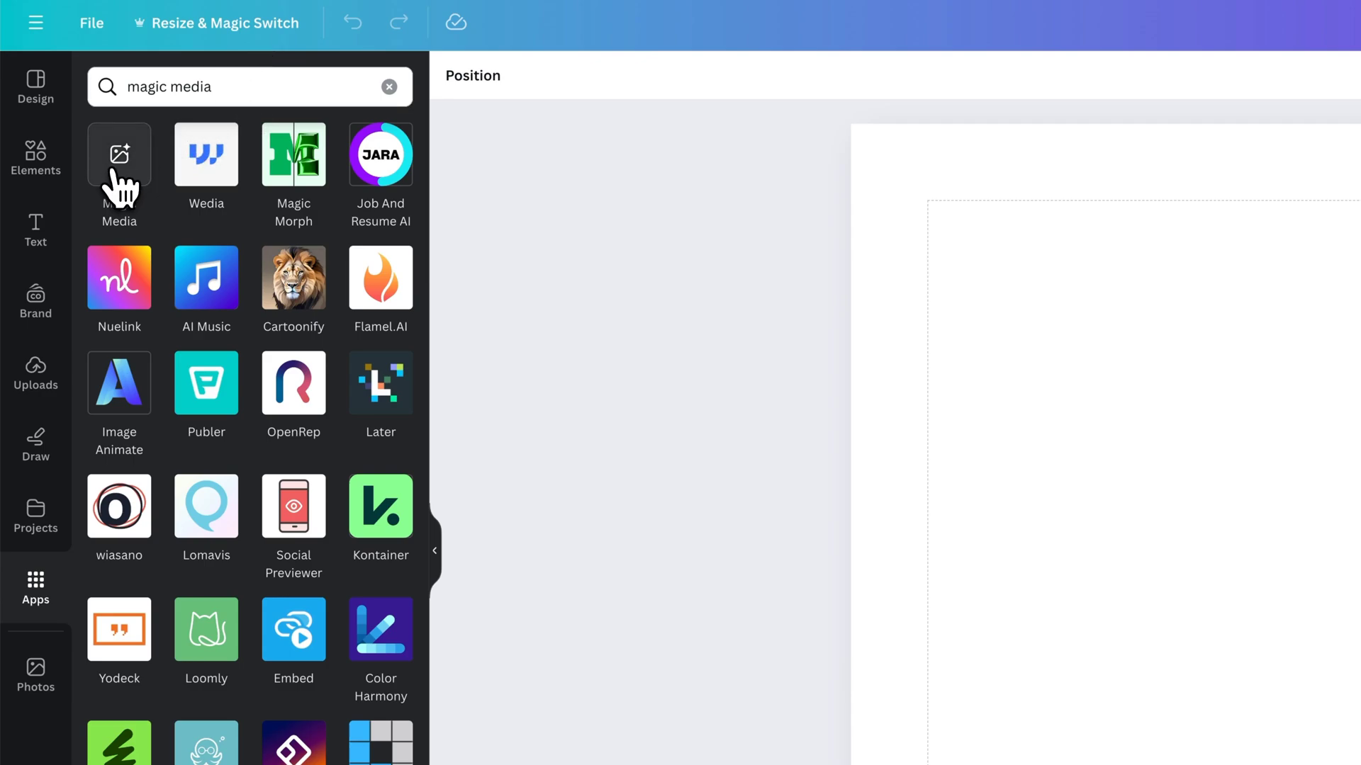
- Launch Magic Media, choose Images over Videos and enter the prompt "A rover on the moon"
{"action": "left_click", "coordinate": [119, 154]}
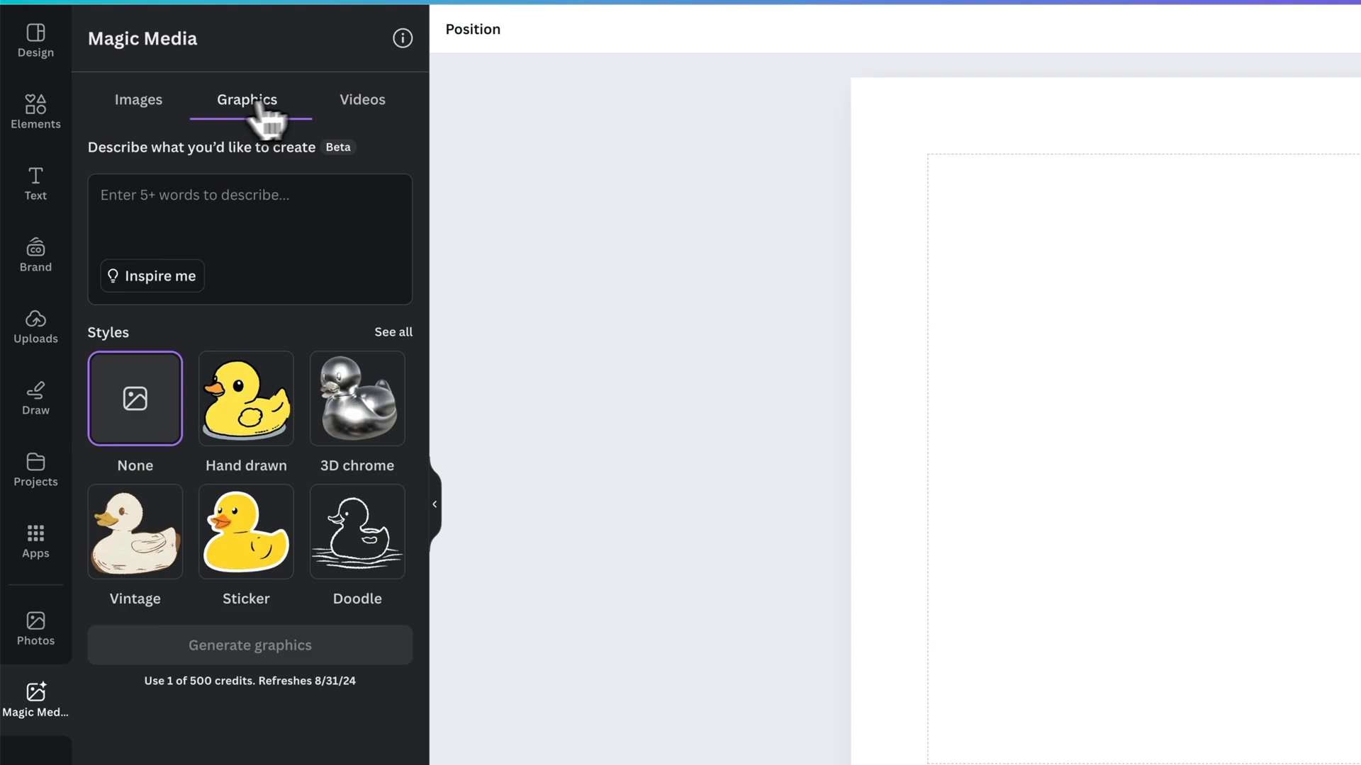
{"action": "left_click", "coordinate": [361, 99]}
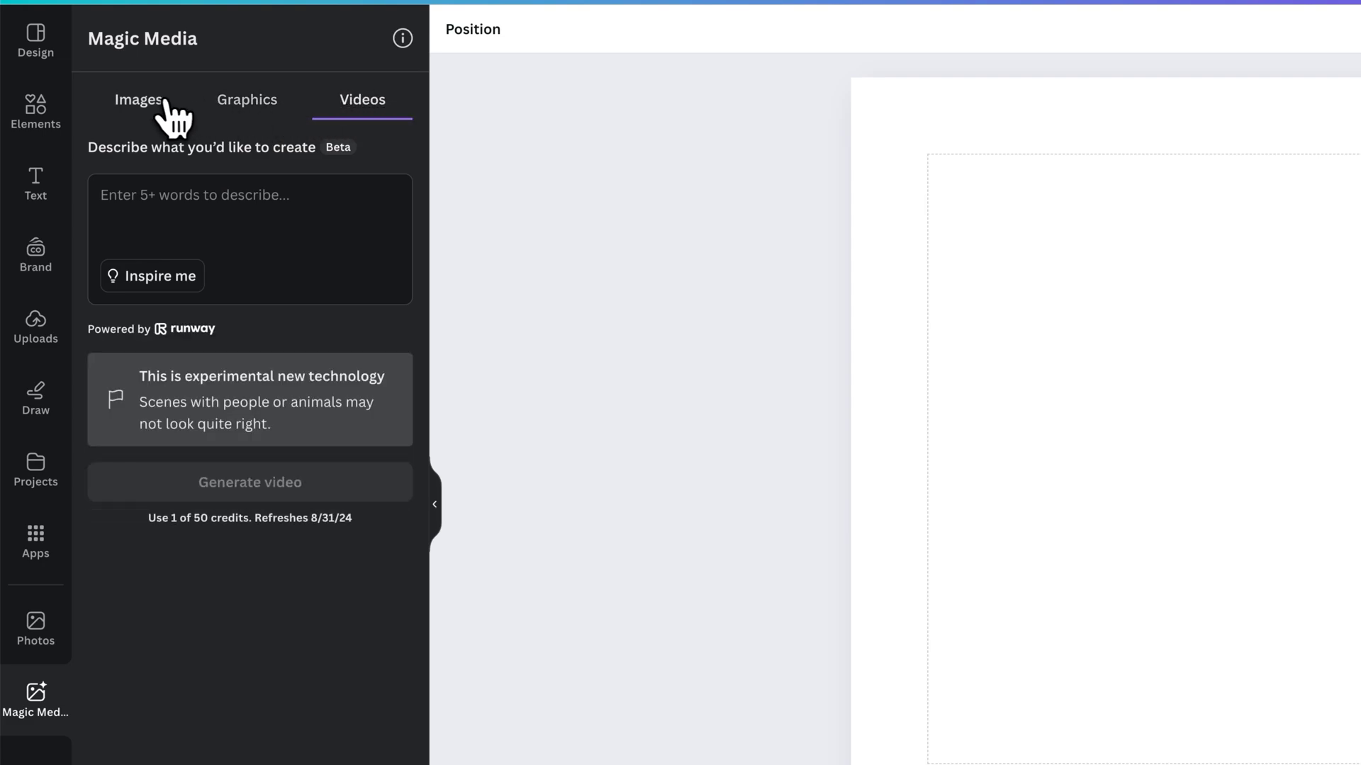
{"action": "left_click", "coordinate": [137, 99]}
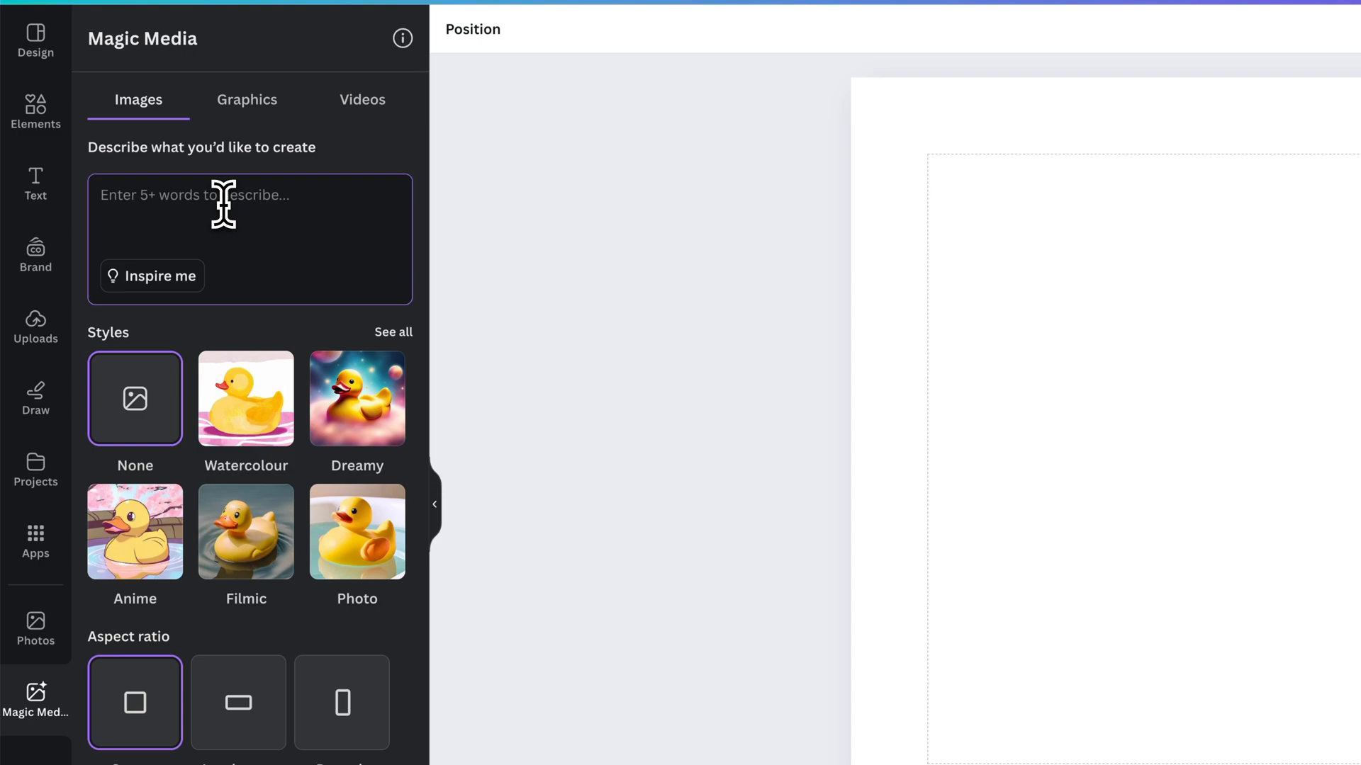
{"action": "type", "text": "A rover on"}
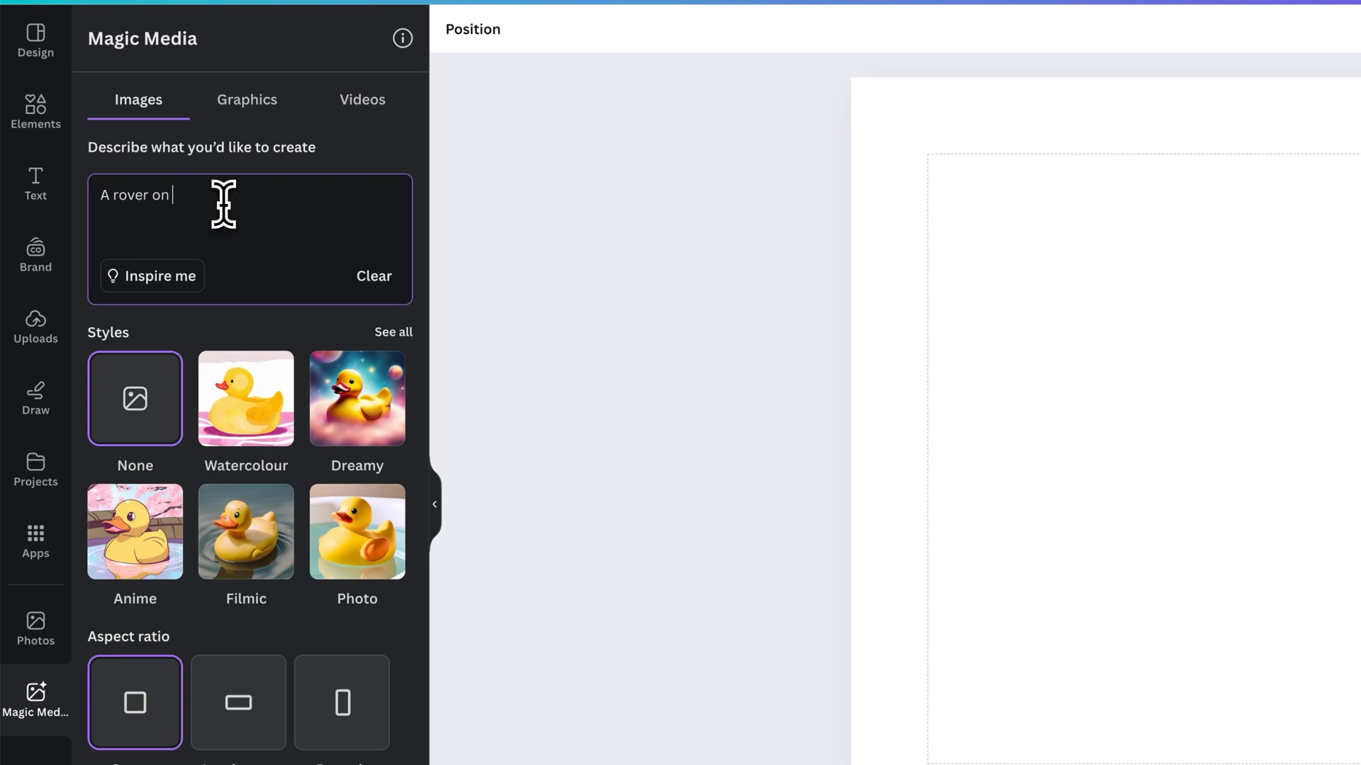
{"action": "type", "text": "the moon"}
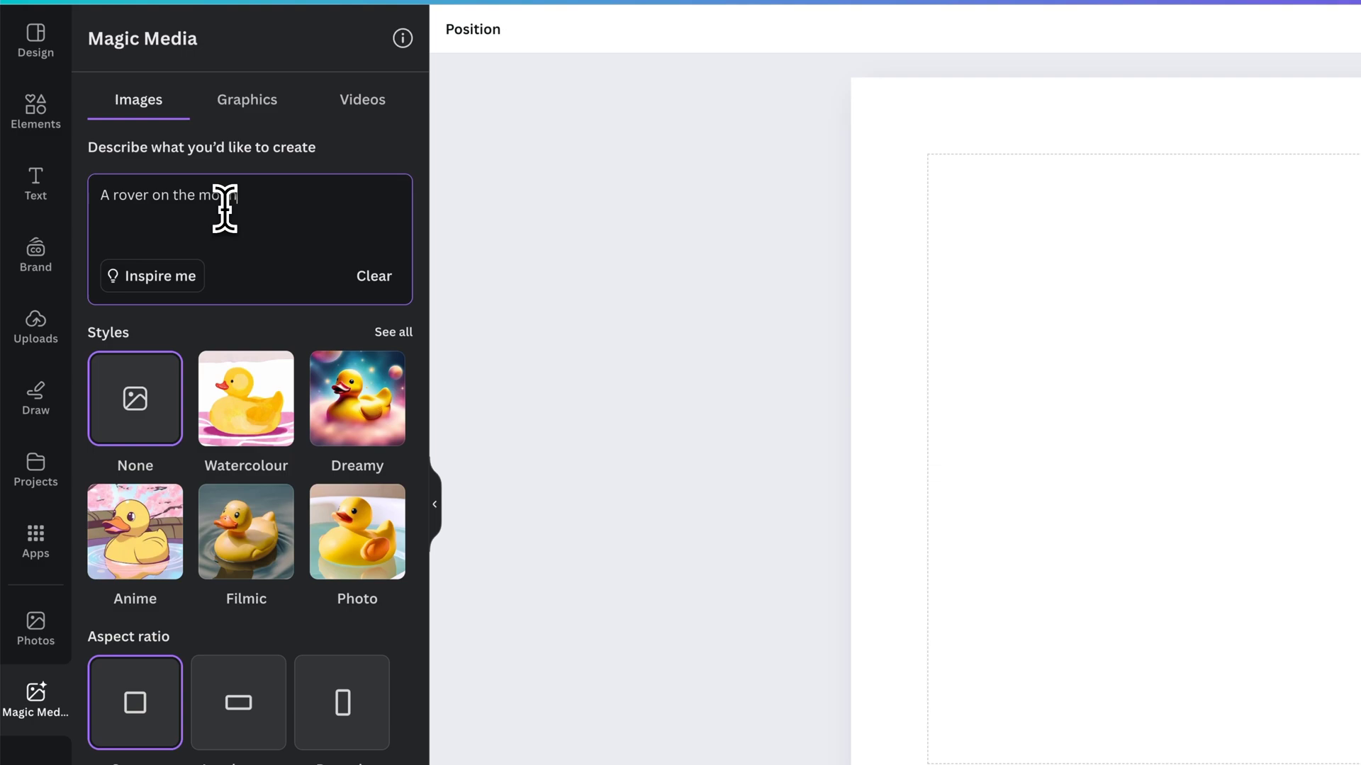
{"action": "scroll", "scroll_direction": "down", "scroll_amount": 3}
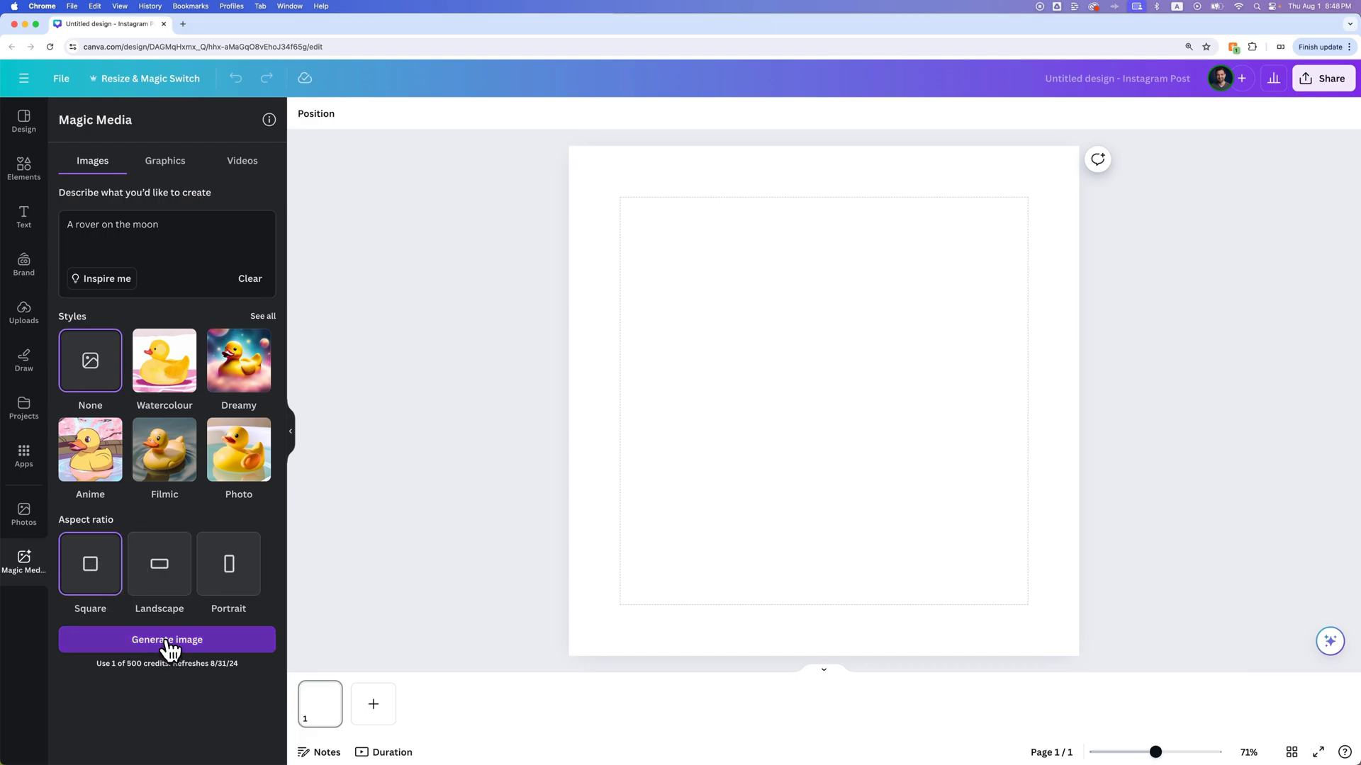
- Generate four images from the "A rover on the moon" prompt
{"action": "left_click", "coordinate": [167, 639]}
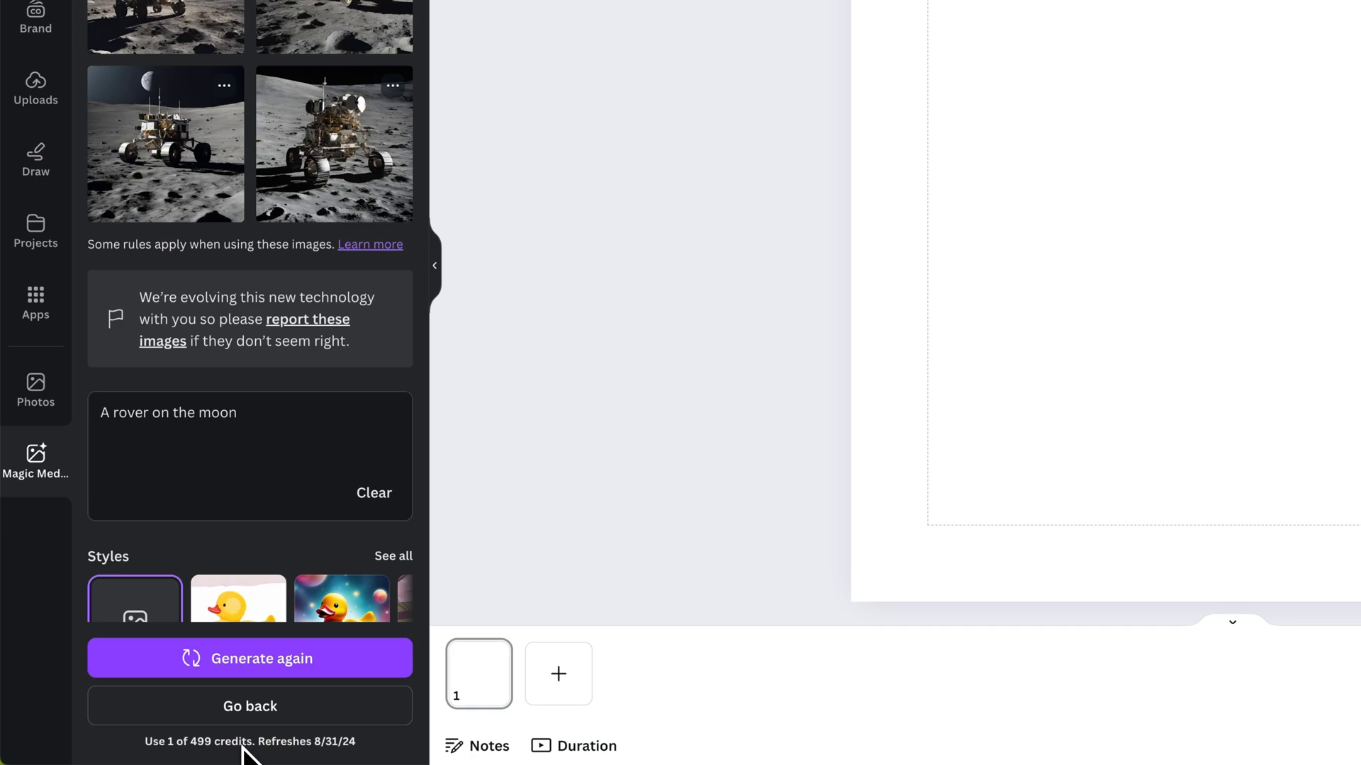
{"action": "mouse_move", "coordinate": [287, 755]}
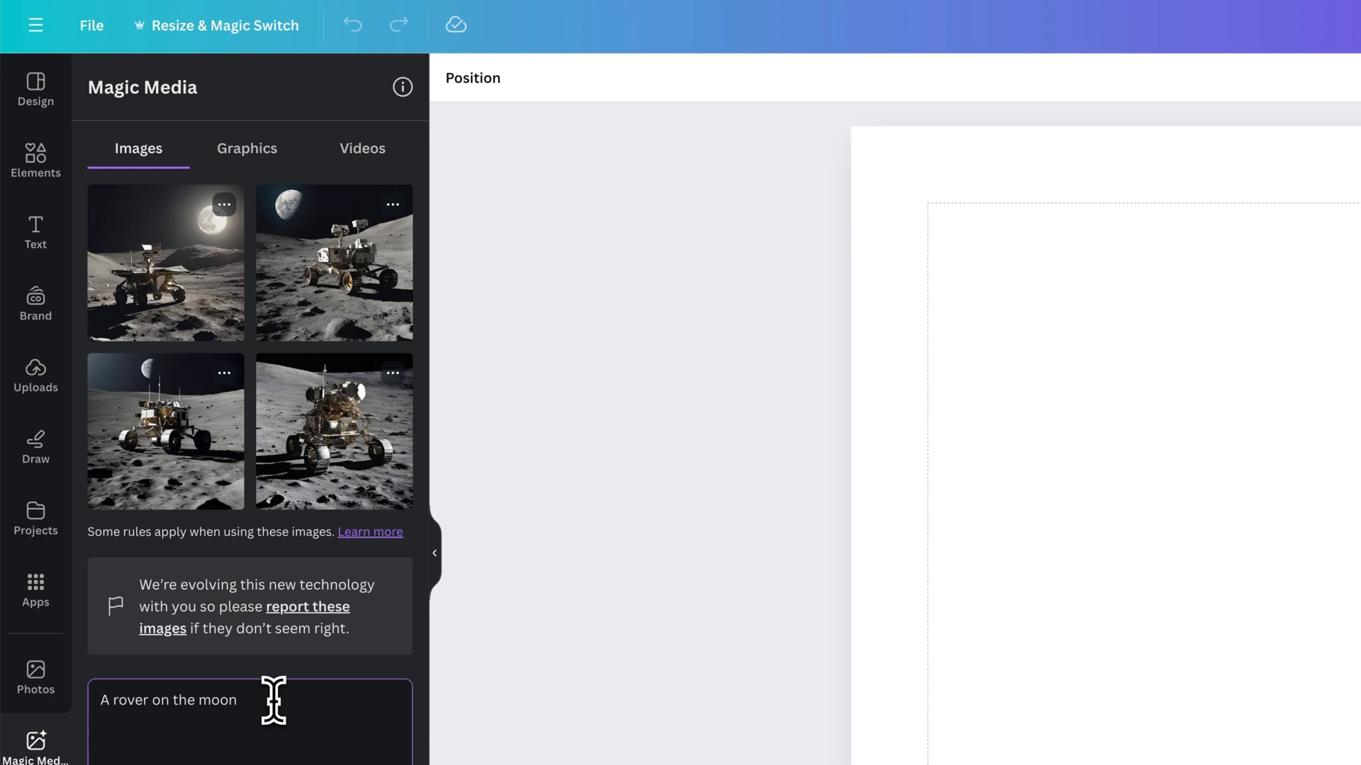
{"action": "mouse_move", "coordinate": [334, 431]}
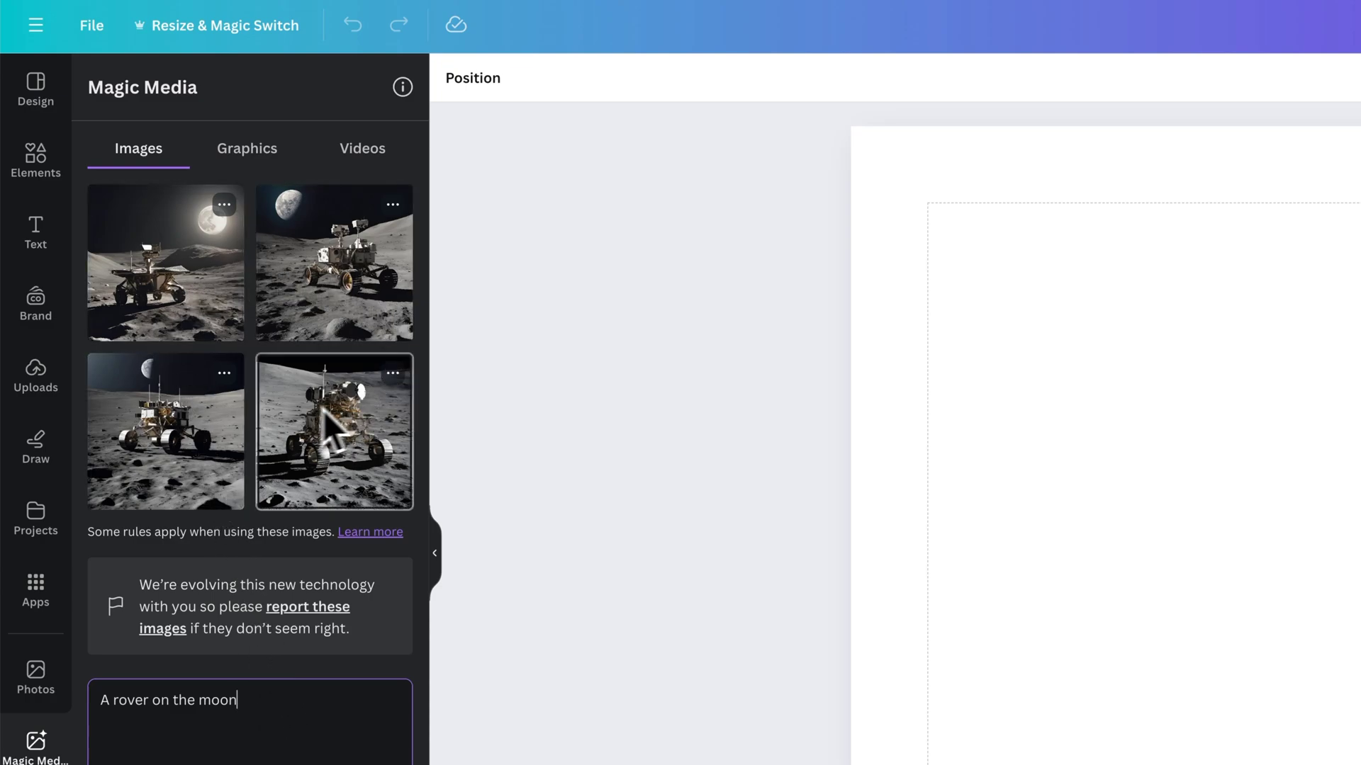
{"action": "mouse_move", "coordinate": [282, 725]}
{"action": "type", "text": " in"}
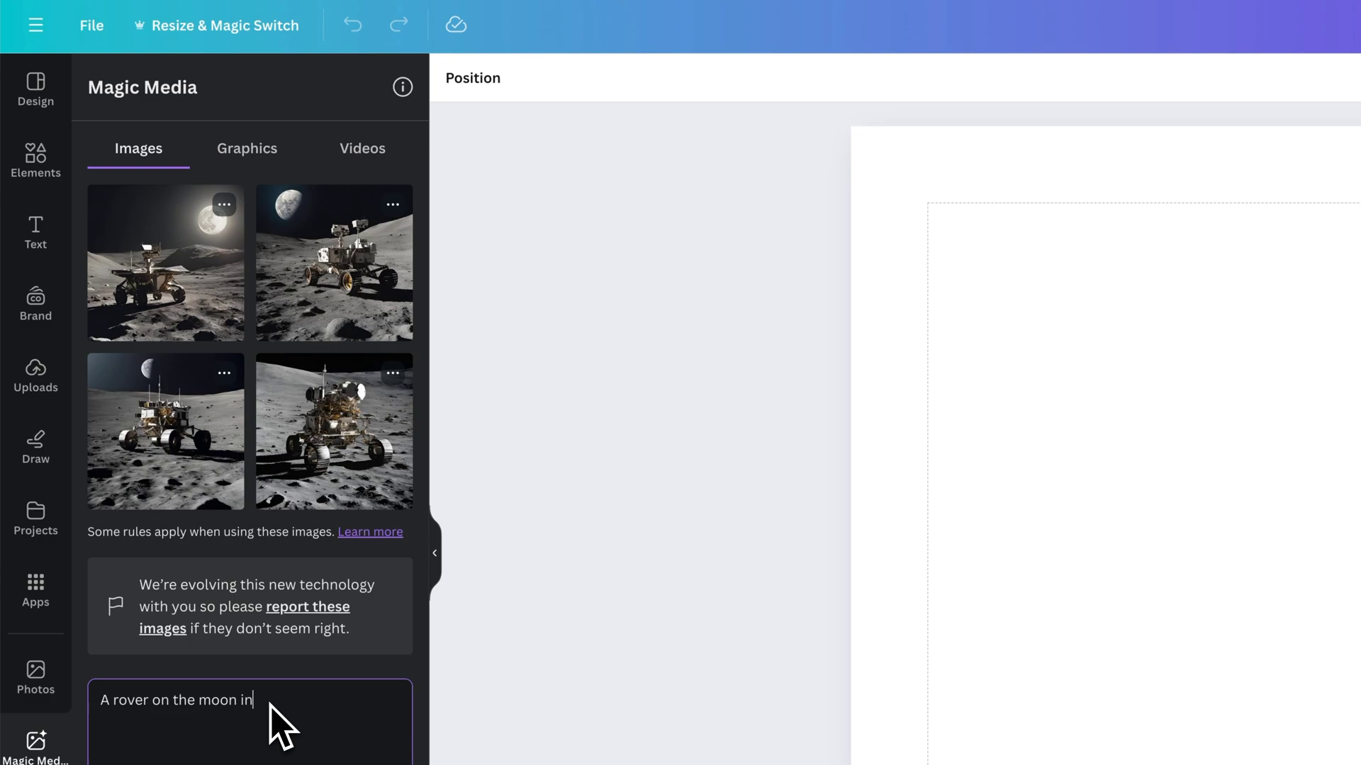
- Extend the prompt with "red watercolor" and regenerate the rover images
{"action": "type", "text": "red watercol"}
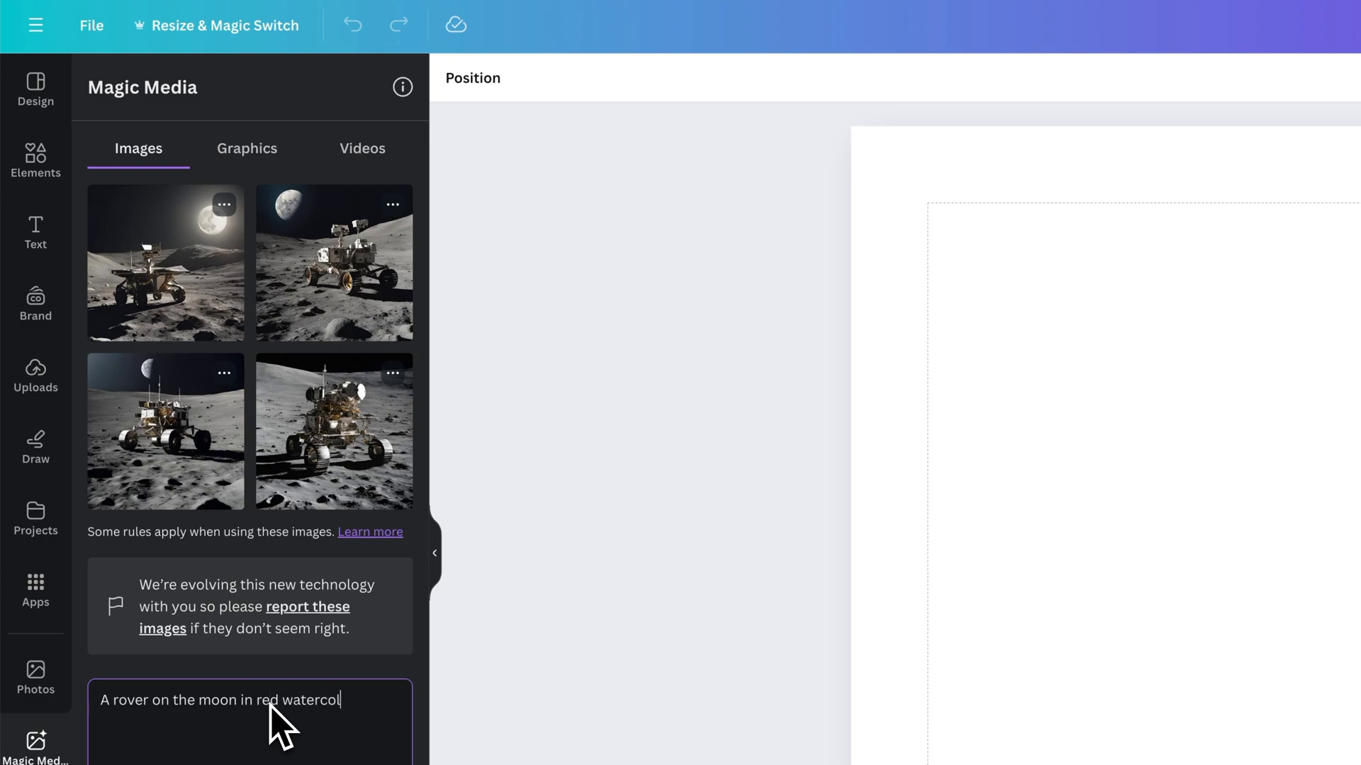
{"action": "type", "text": "or"}
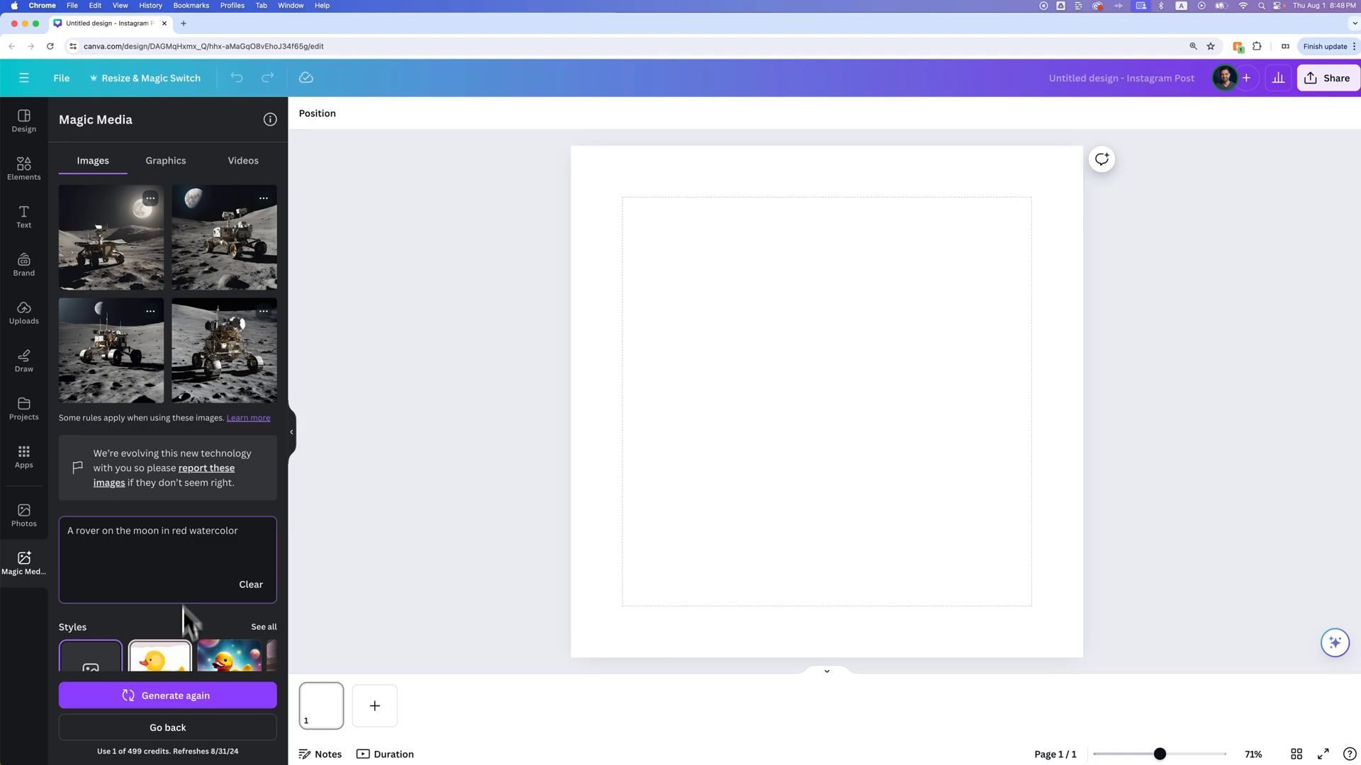
{"action": "left_click", "coordinate": [167, 695]}
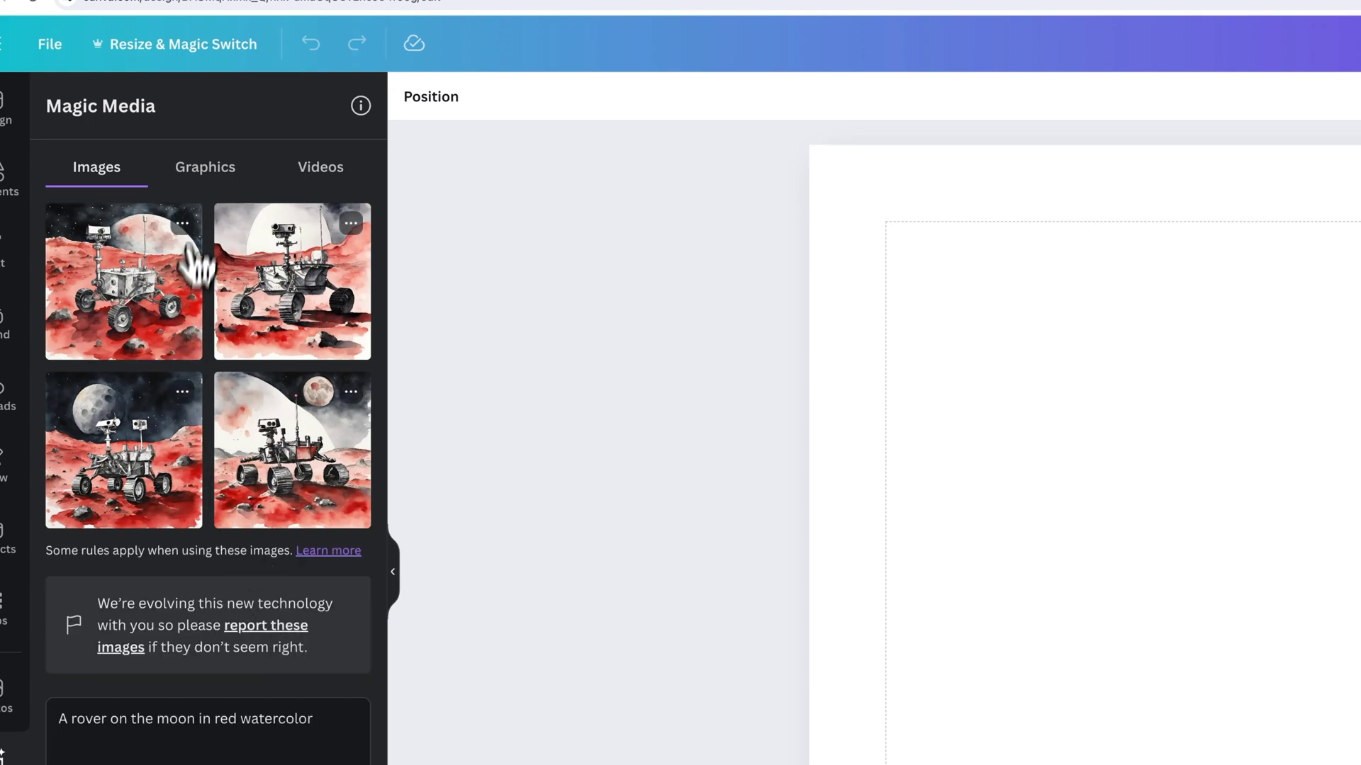
- Place the first red watercolor rover on the page and generate a video from it via its ••• menu
{"action": "left_click", "coordinate": [183, 222]}
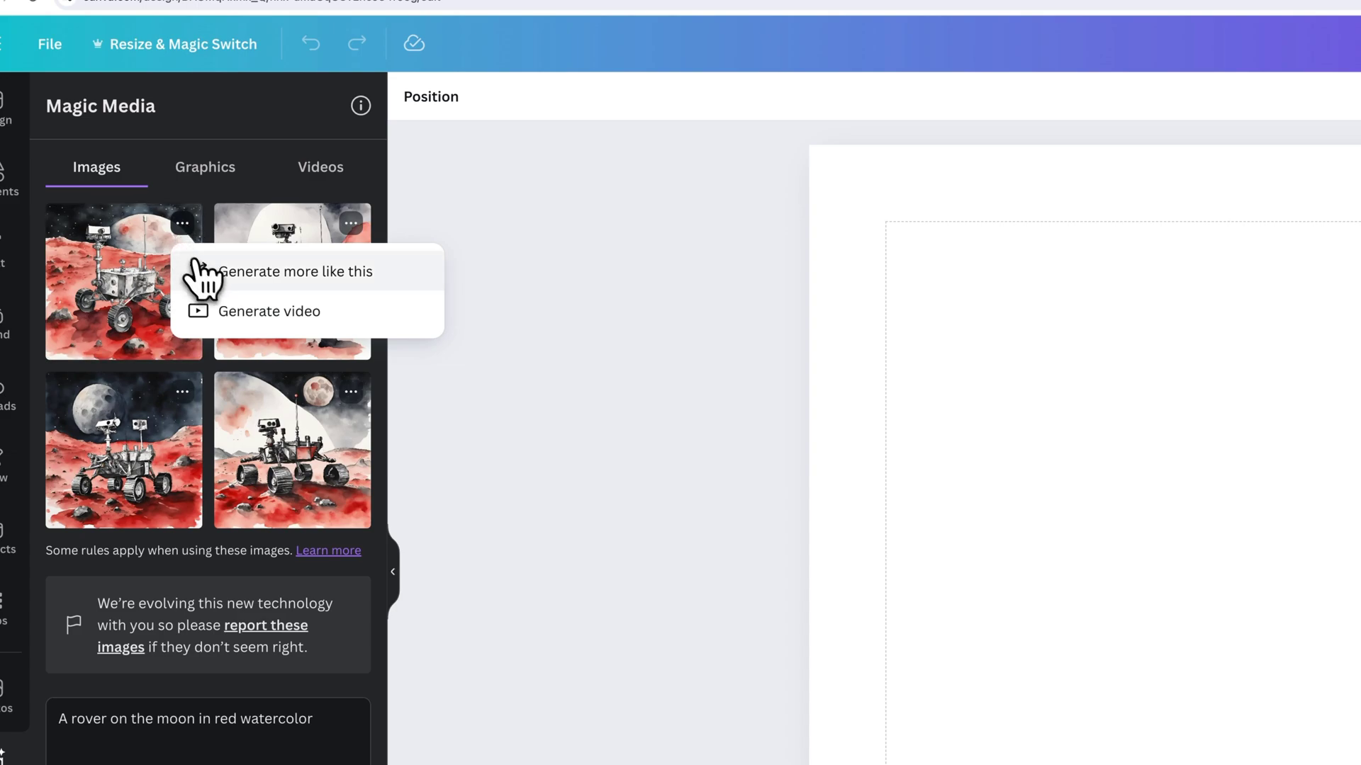
{"action": "mouse_move", "coordinate": [233, 330]}
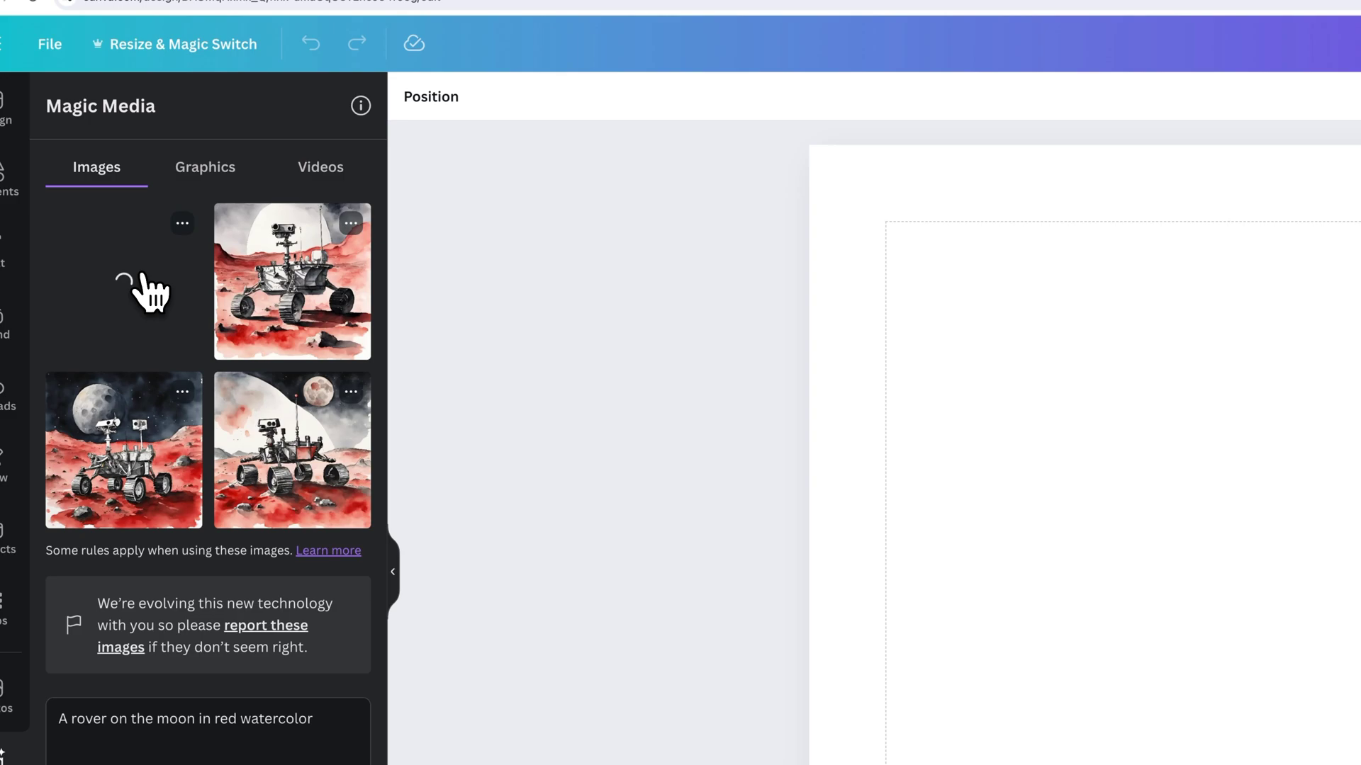
{"action": "left_click", "coordinate": [110, 237]}
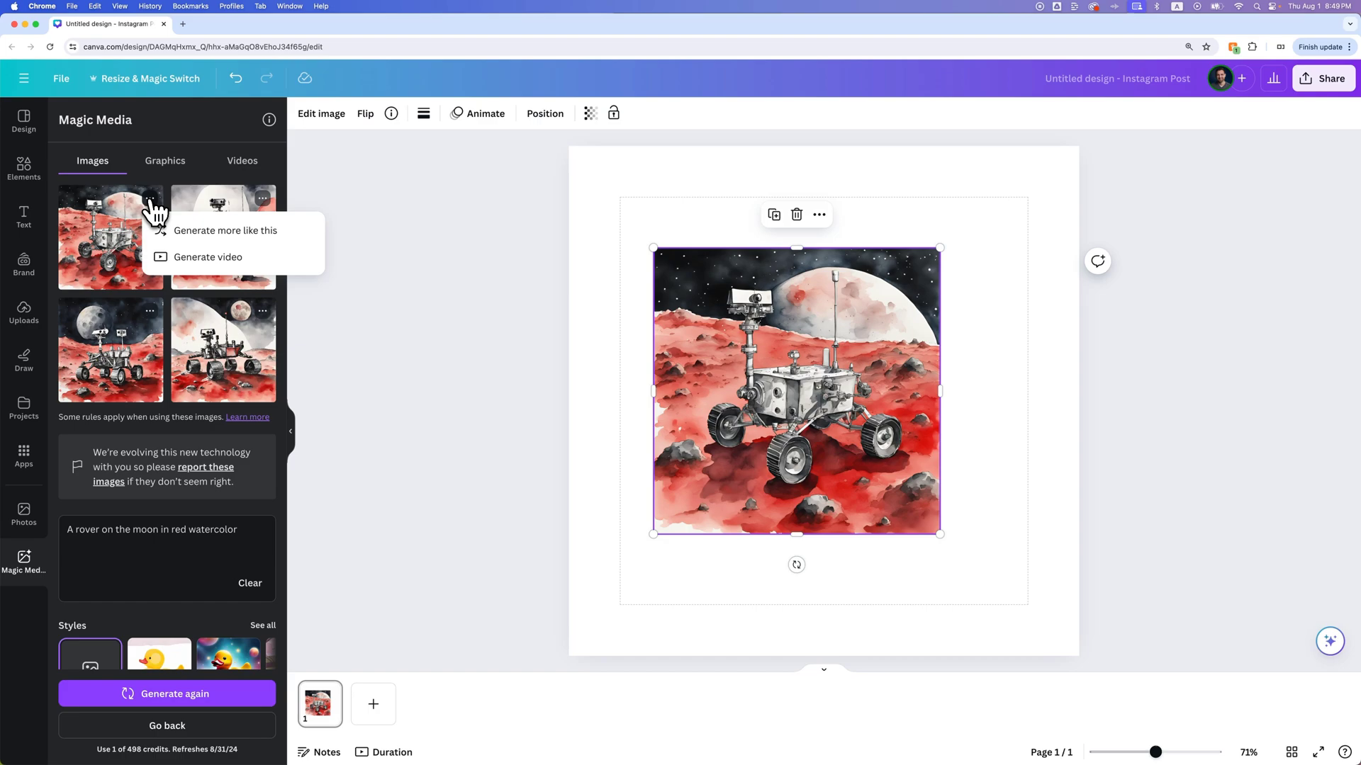
{"action": "left_click", "coordinate": [206, 257]}
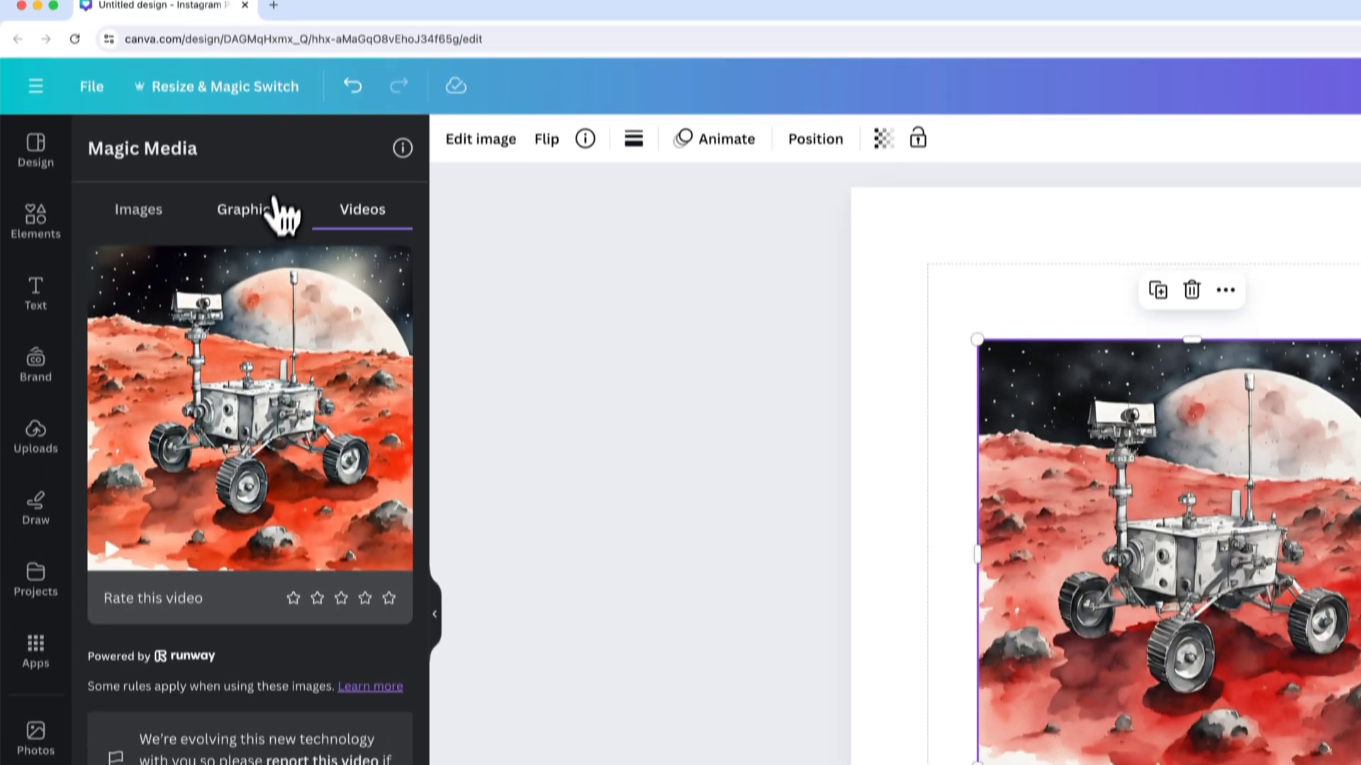
- In the Graphics tab, generate graphics from the prompt "a red rover on the moon"
{"action": "left_click", "coordinate": [246, 209]}
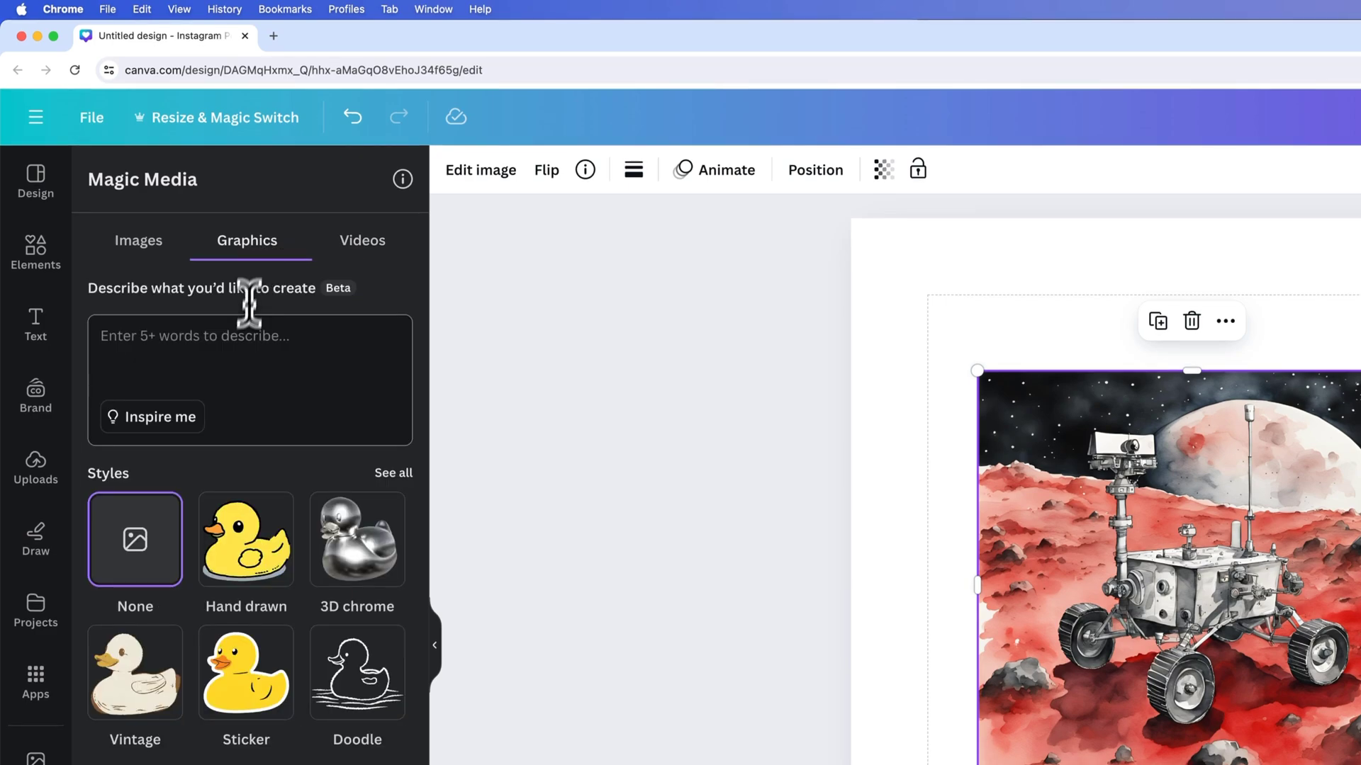
{"action": "left_click", "coordinate": [250, 364]}
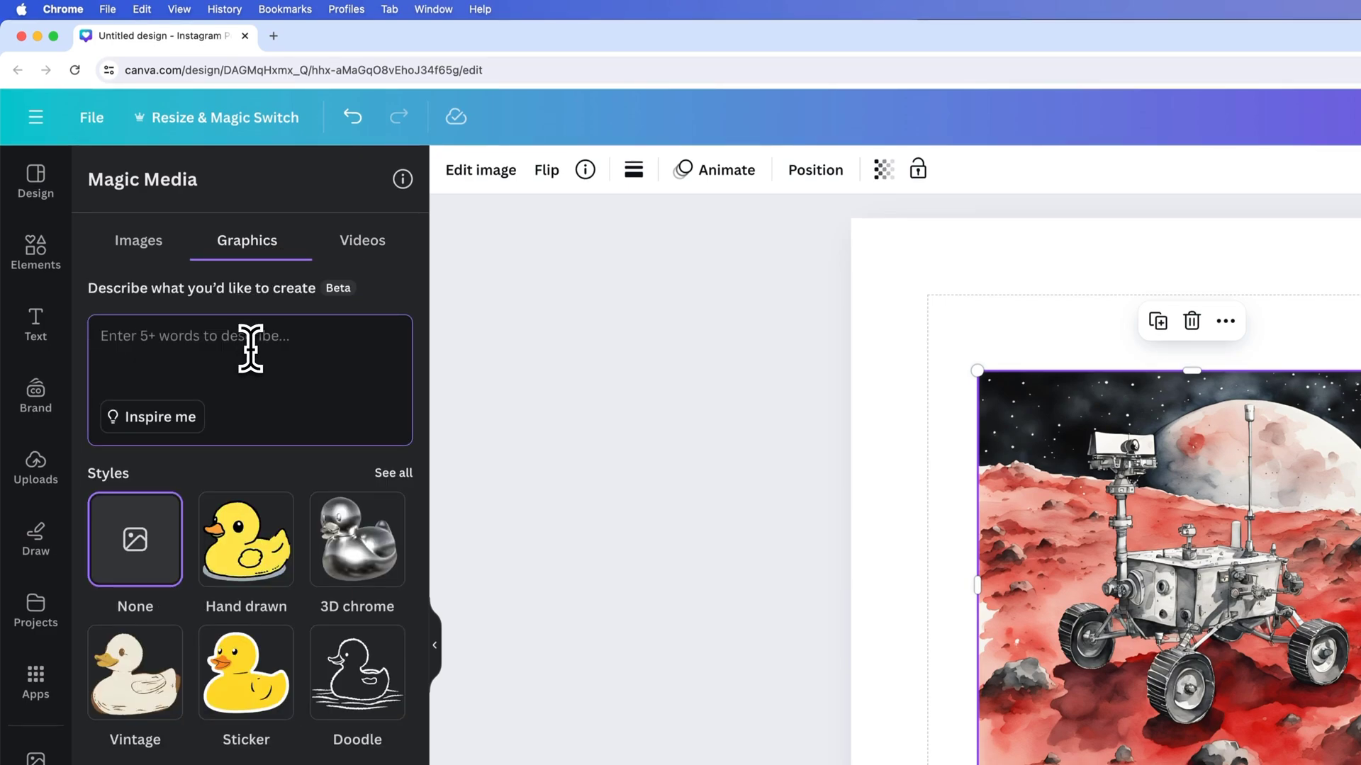
{"action": "type", "text": "rover"}
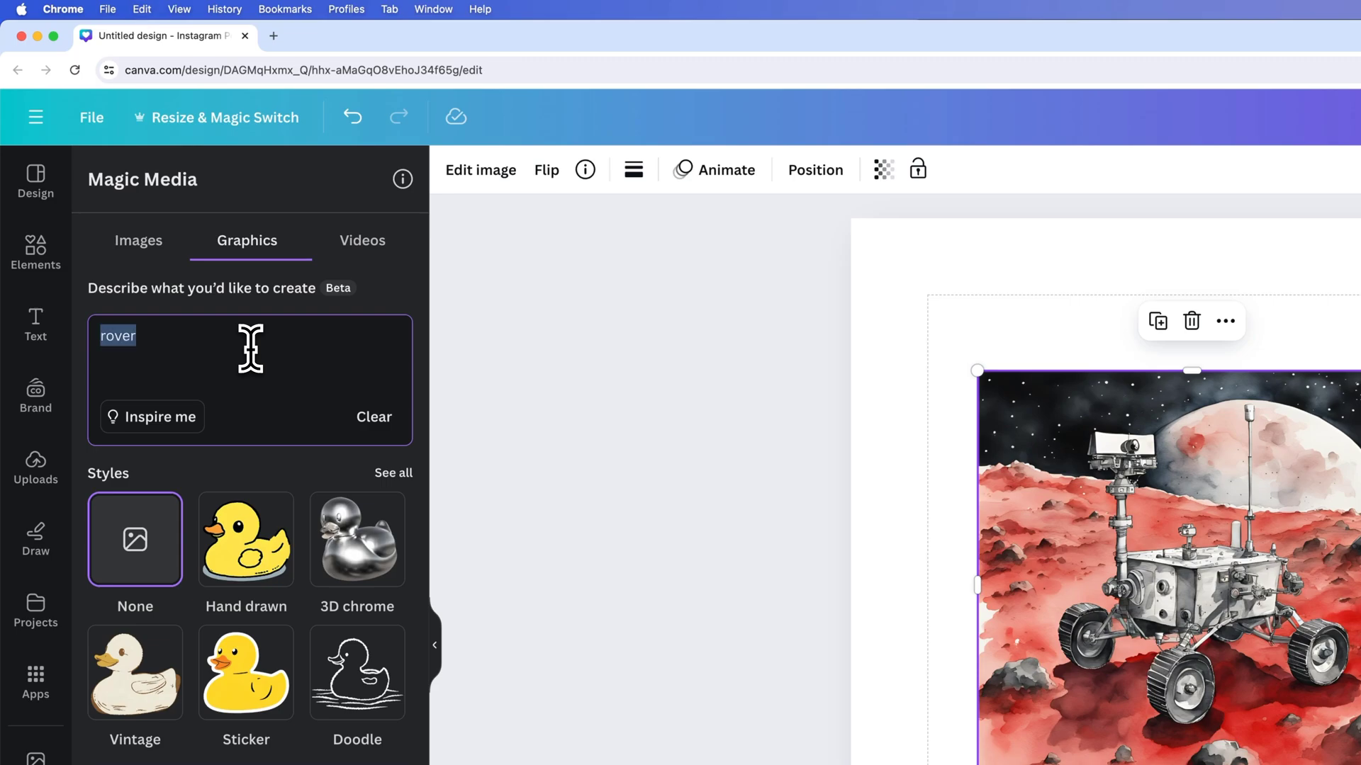
{"action": "type", "text": "a red"}
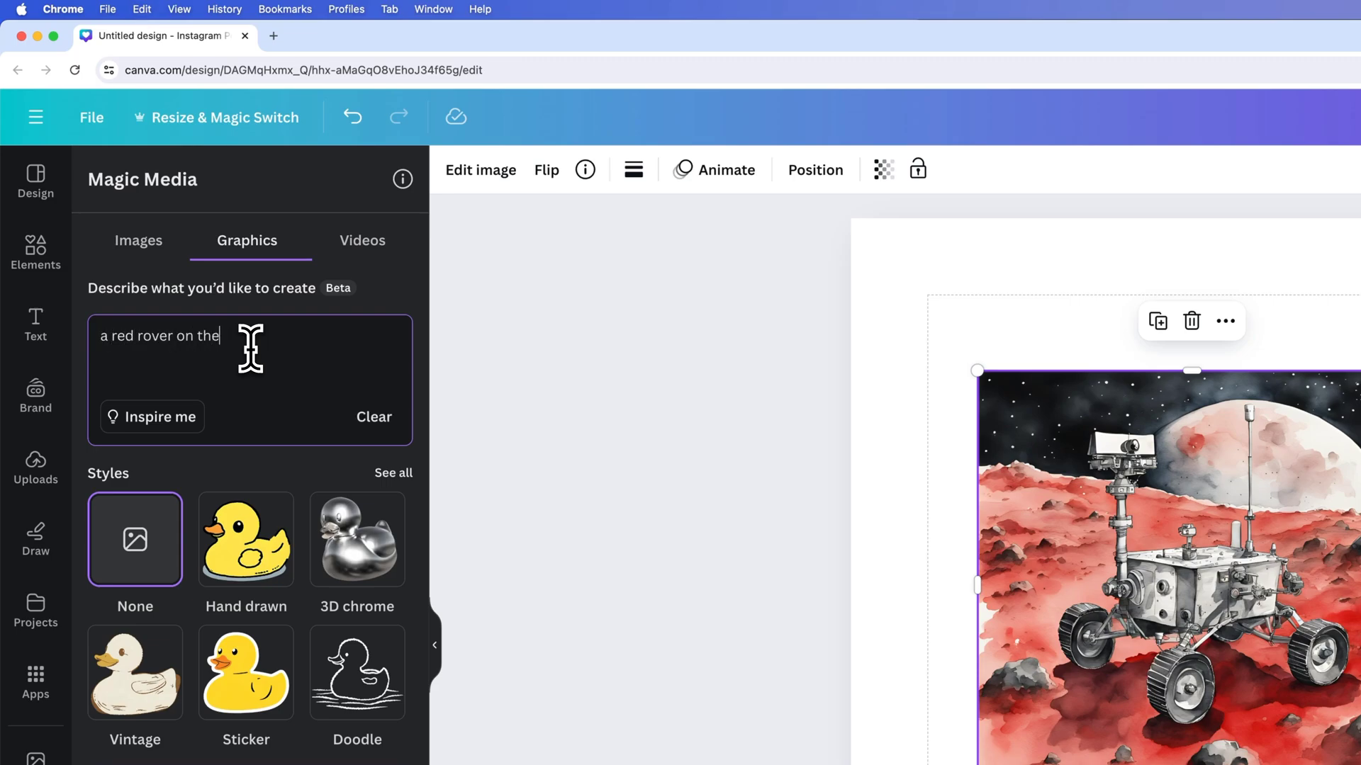
{"action": "type", "text": "moon"}
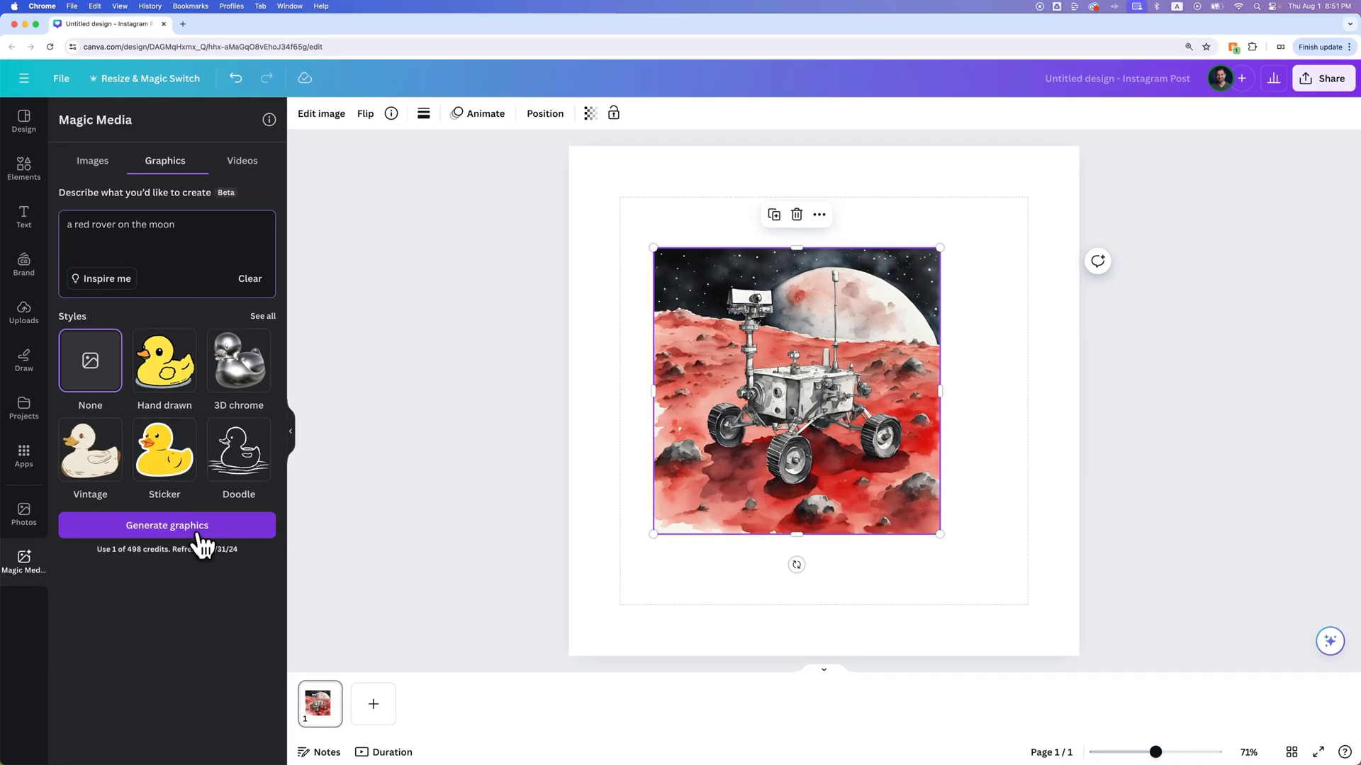
{"action": "left_click", "coordinate": [167, 525]}
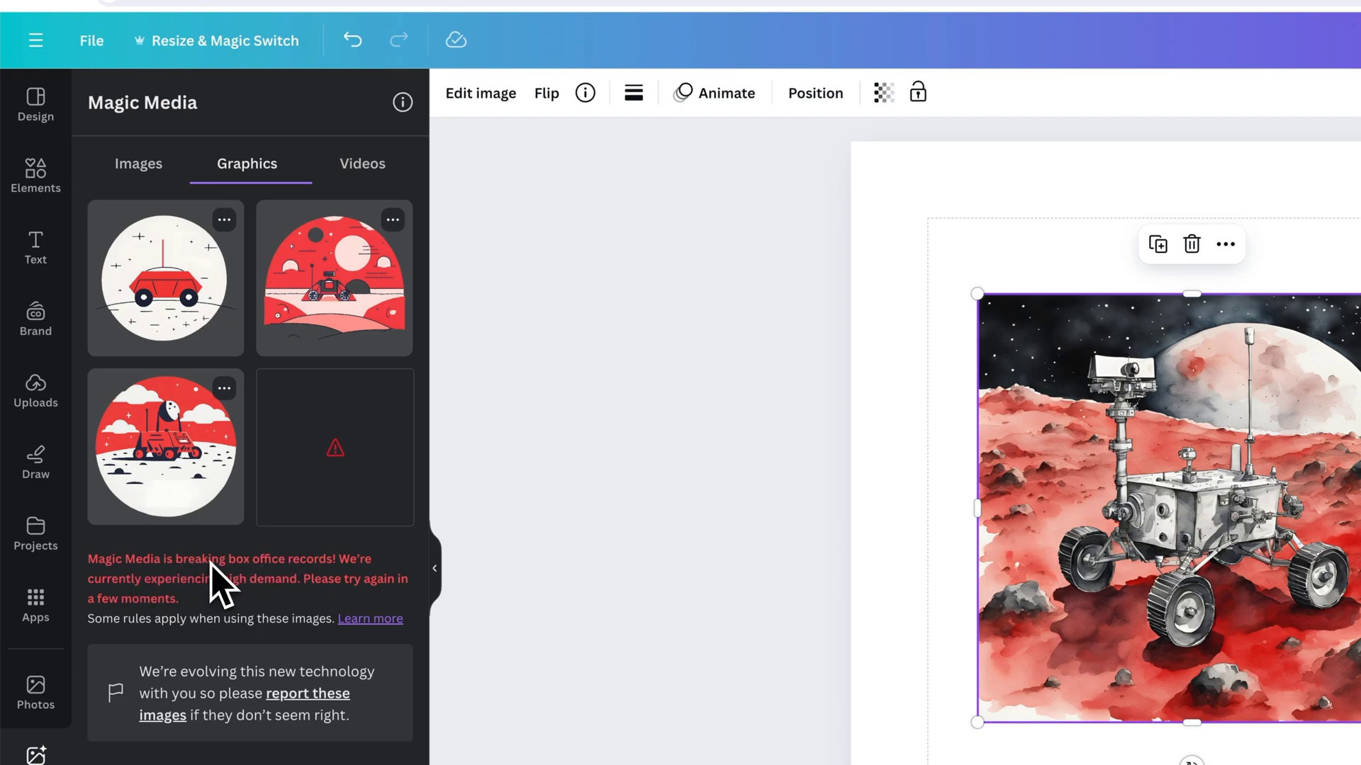
{"action": "mouse_move", "coordinate": [250, 608]}
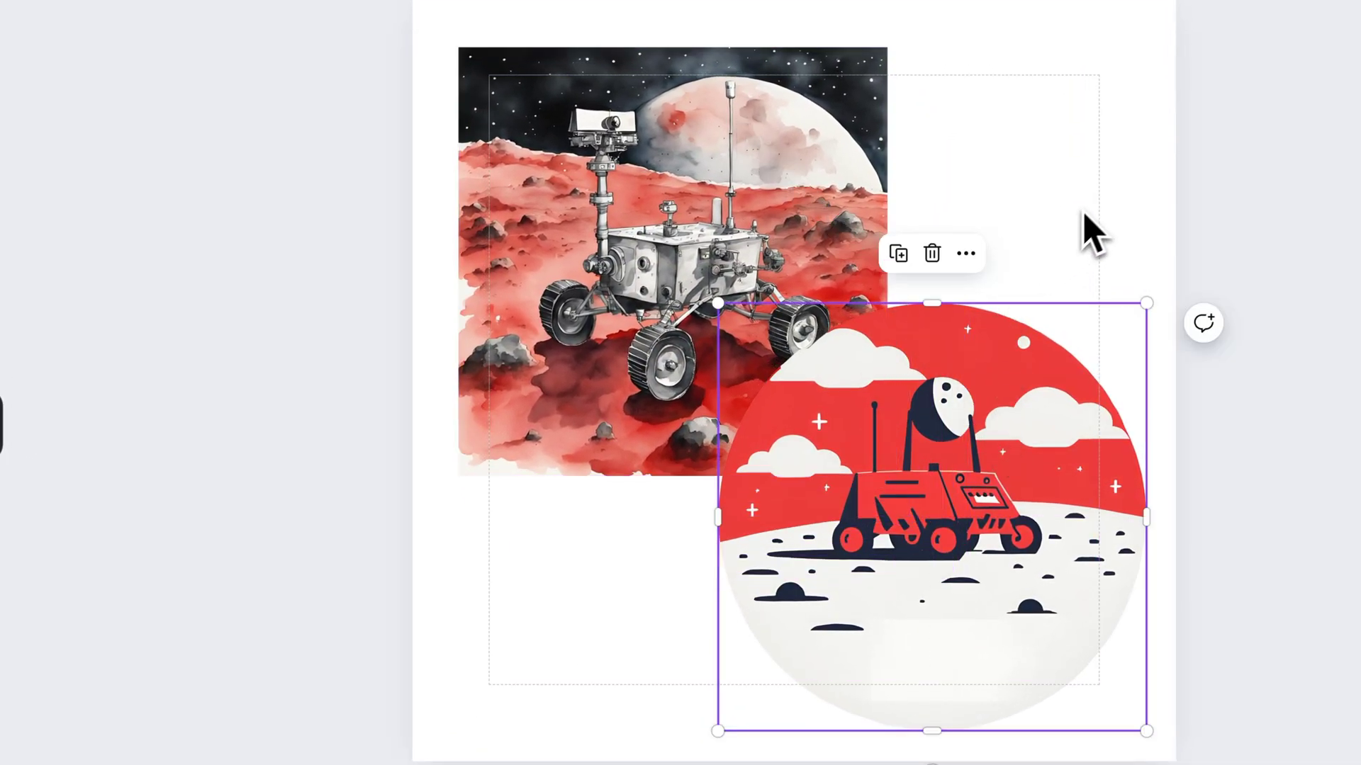
- Insert the third circular rover graphic and position it at the lower right over the watercolor rover
{"action": "left_click", "coordinate": [678, 200]}
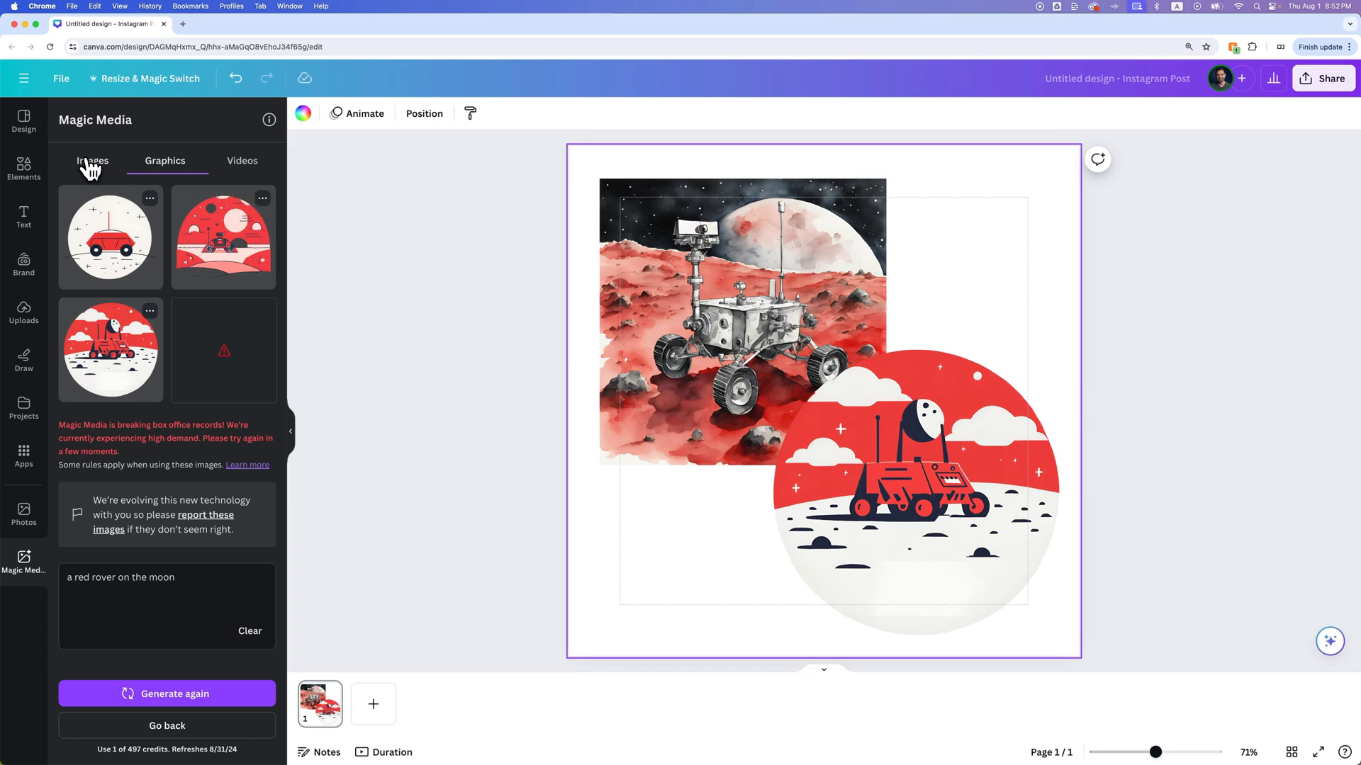
- Back in Images, generate a woman facing the beach in sunglasses and a blue dress, photorealistic style
{"action": "left_click", "coordinate": [92, 161]}
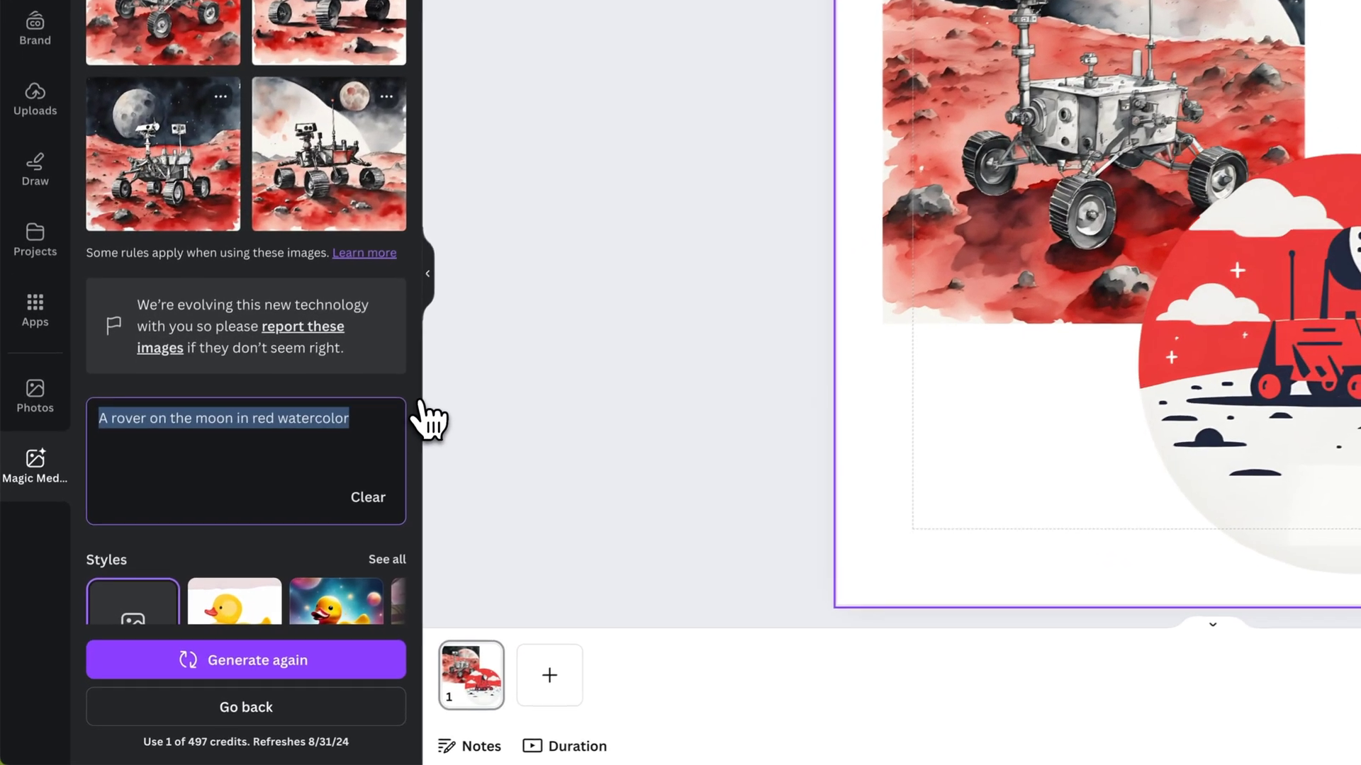
{"action": "type", "text": "A woman"}
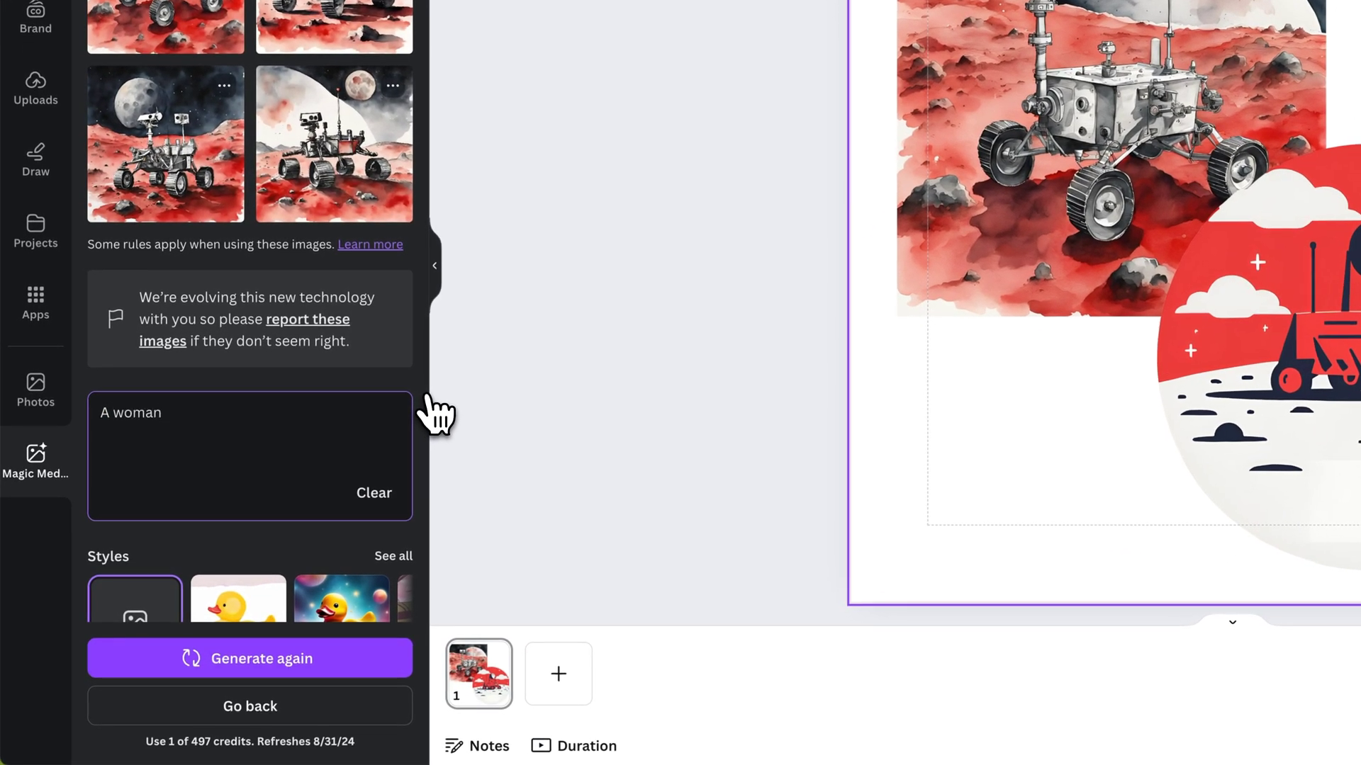
{"action": "type", "text": "facing the sun on a beach with"}
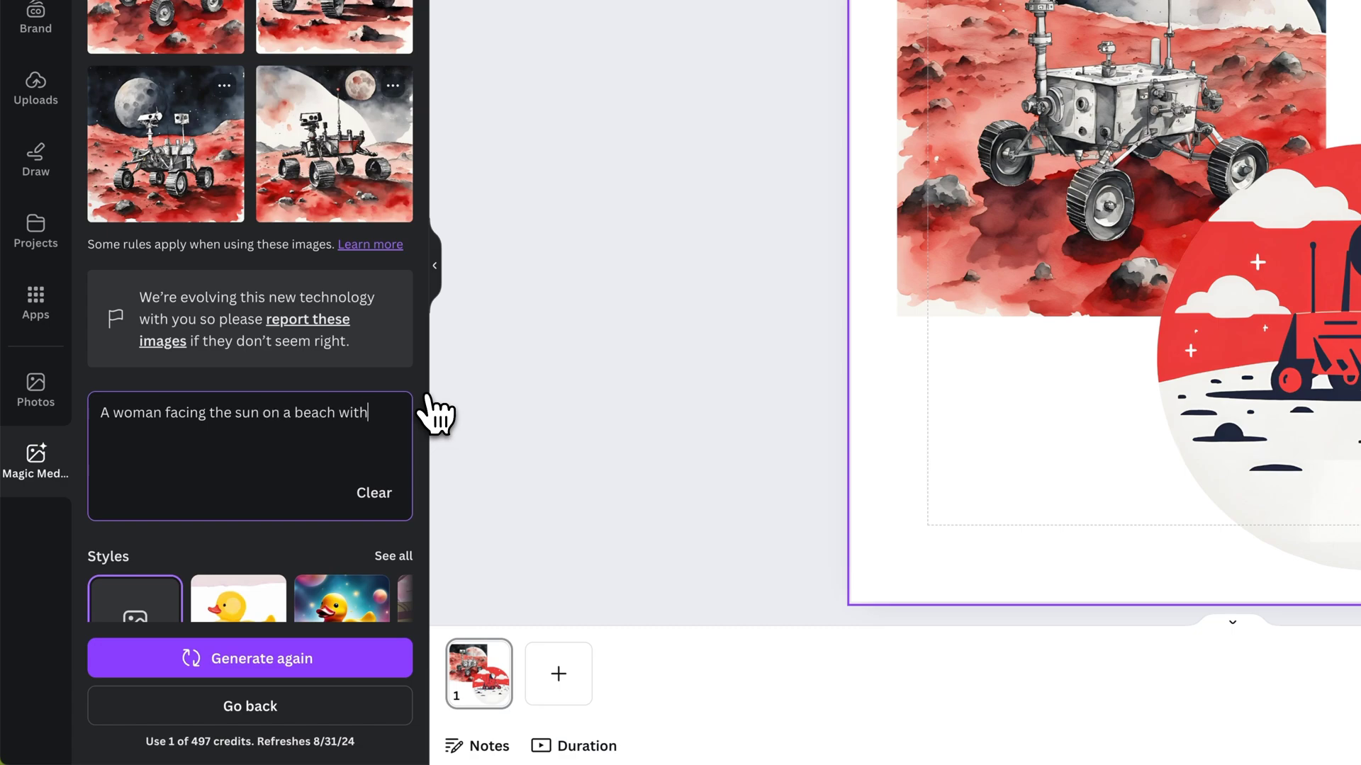
{"action": "type", "text": "sunglasses a"}
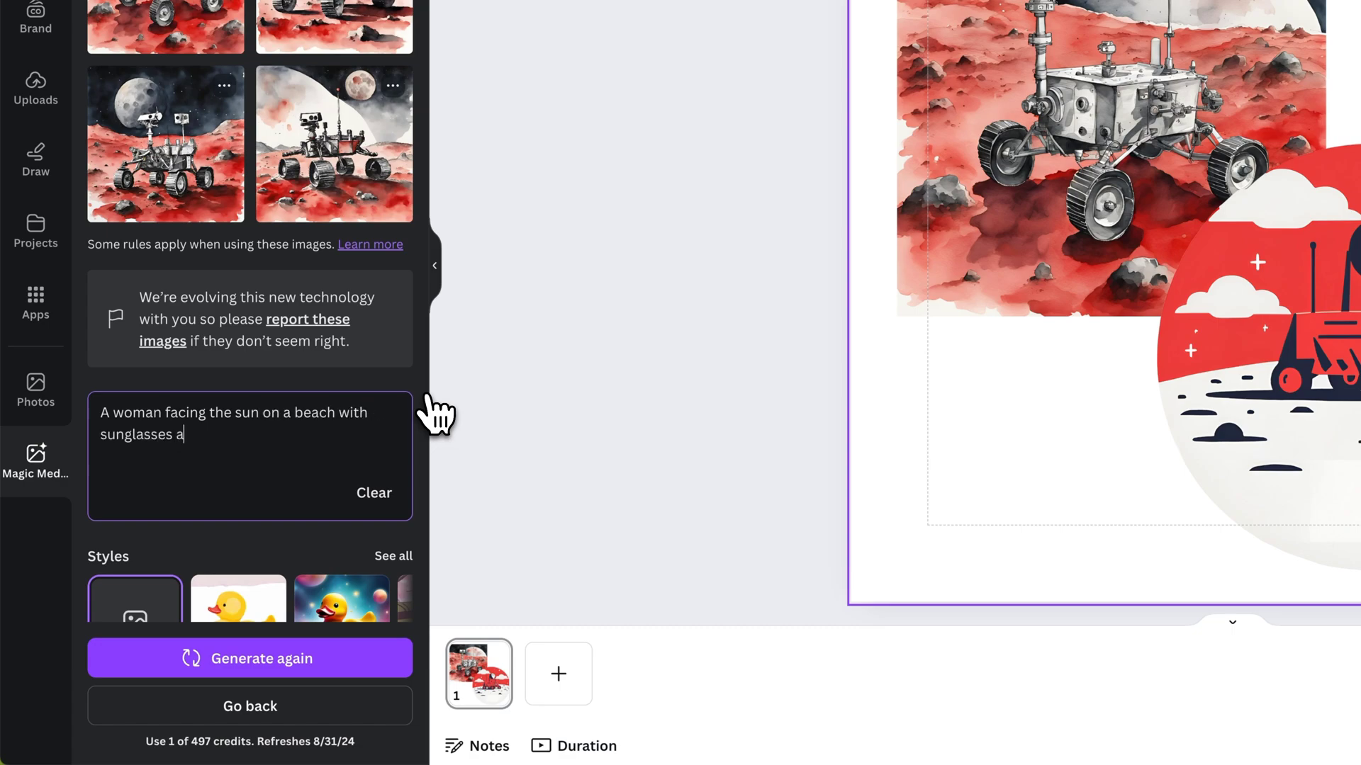
{"action": "type", "text": "nd a blue dress in a photoreali"}
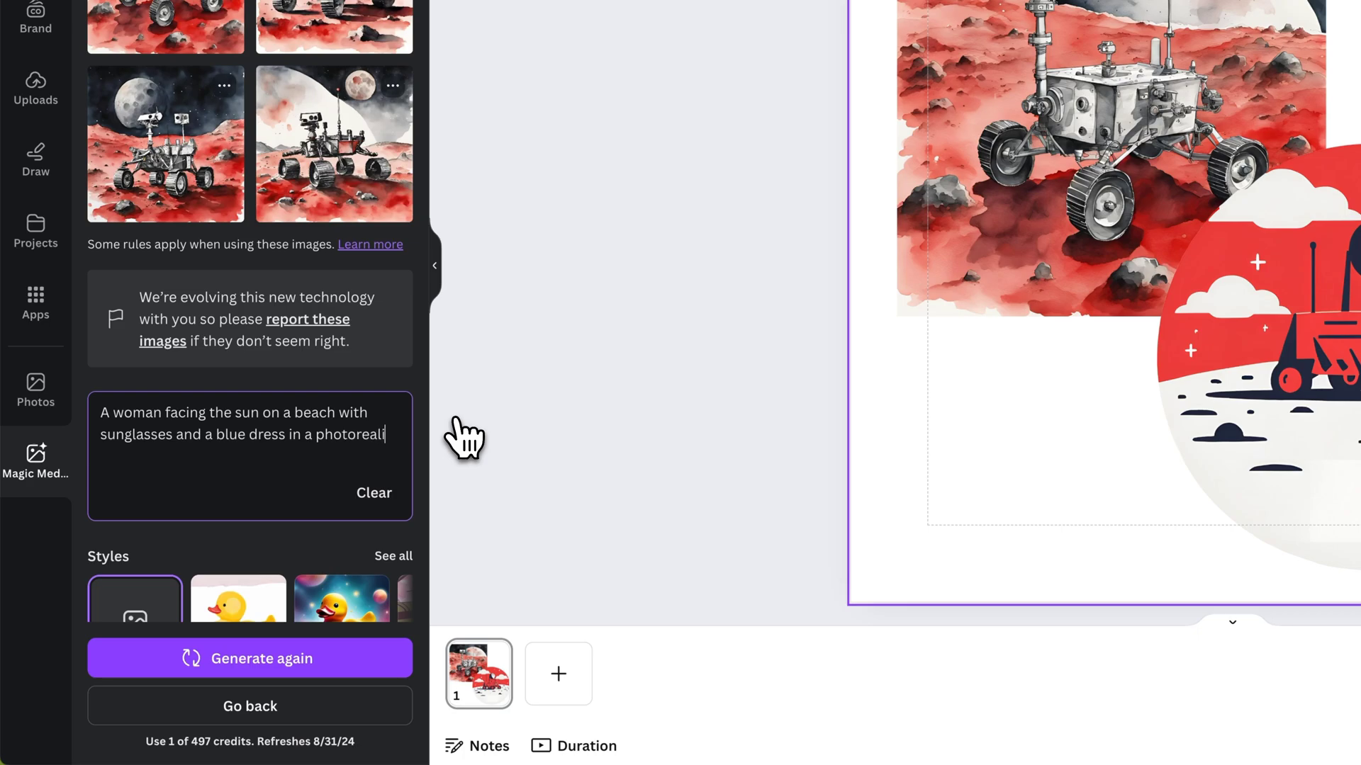
{"action": "type", "text": "stic style"}
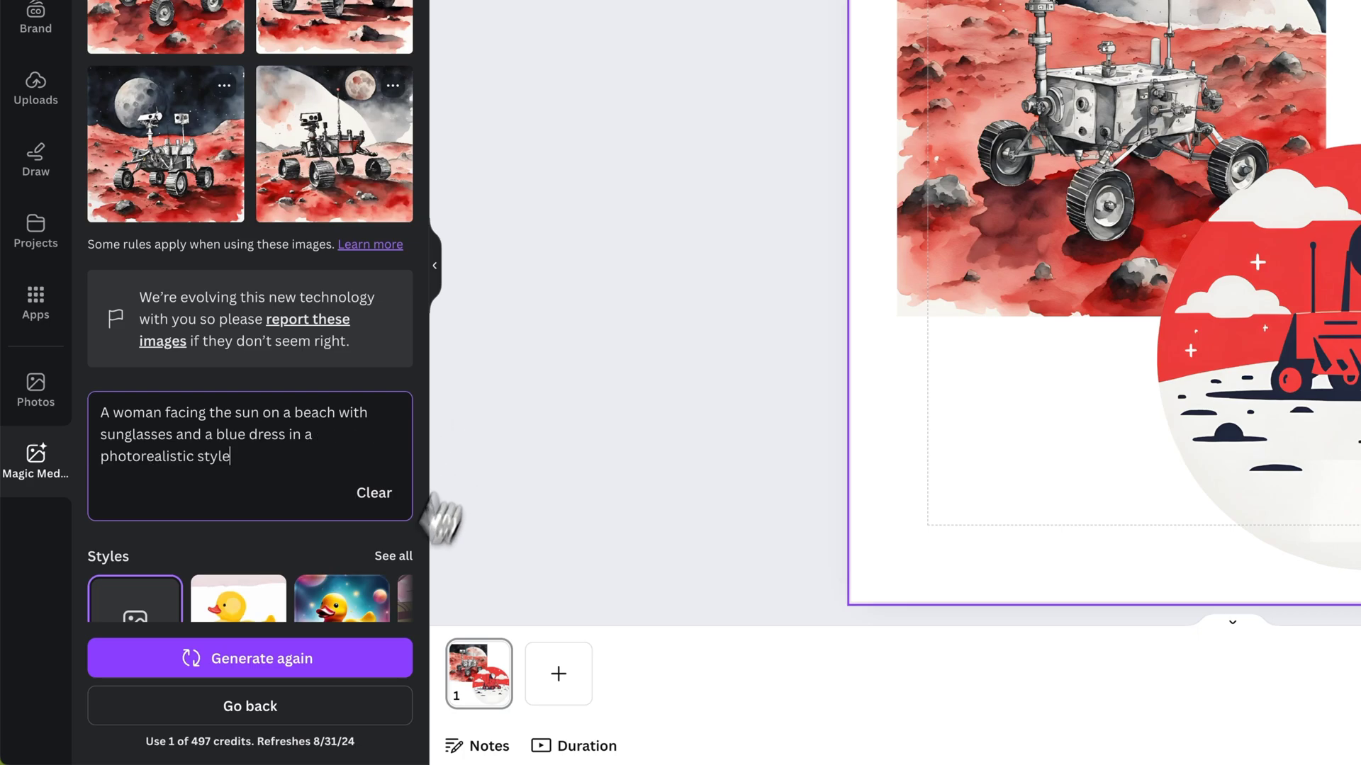
{"action": "left_click", "coordinate": [250, 658]}
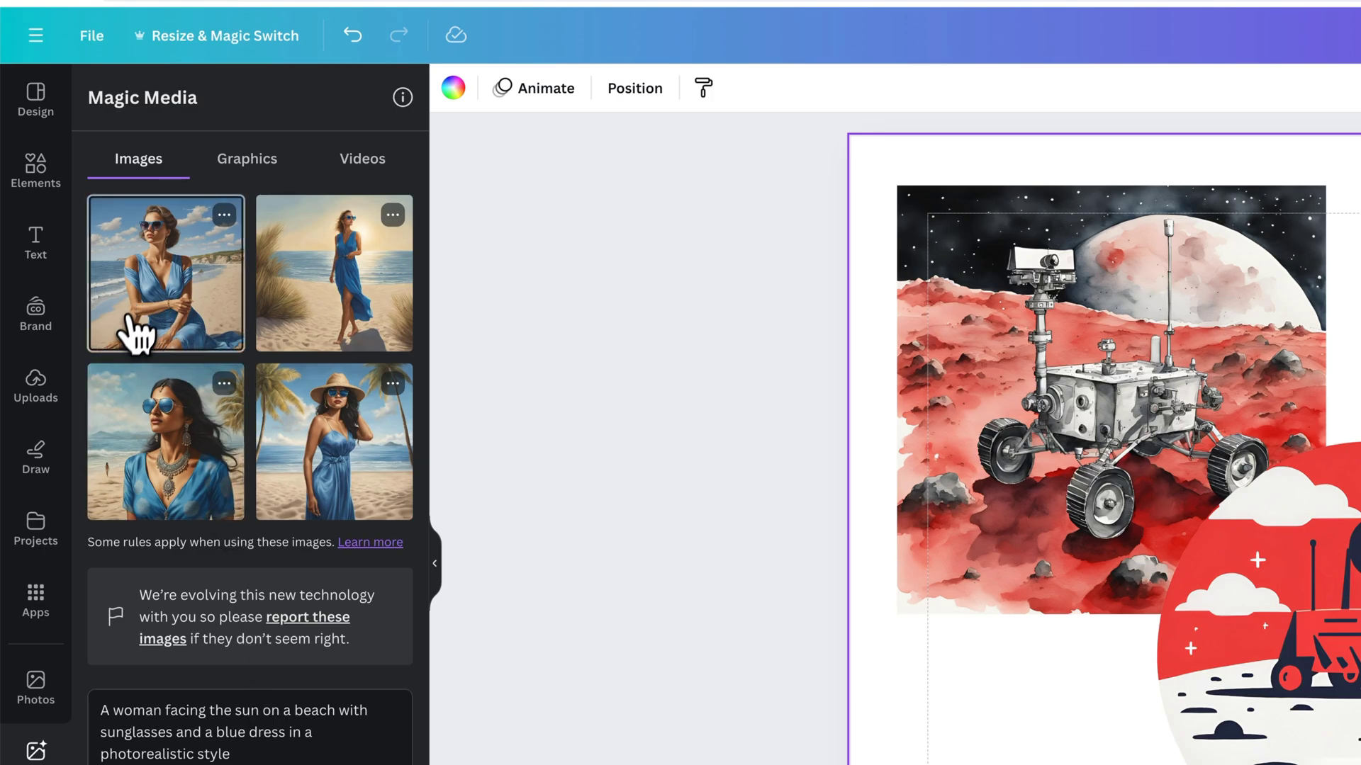
{"action": "mouse_move", "coordinate": [200, 334]}
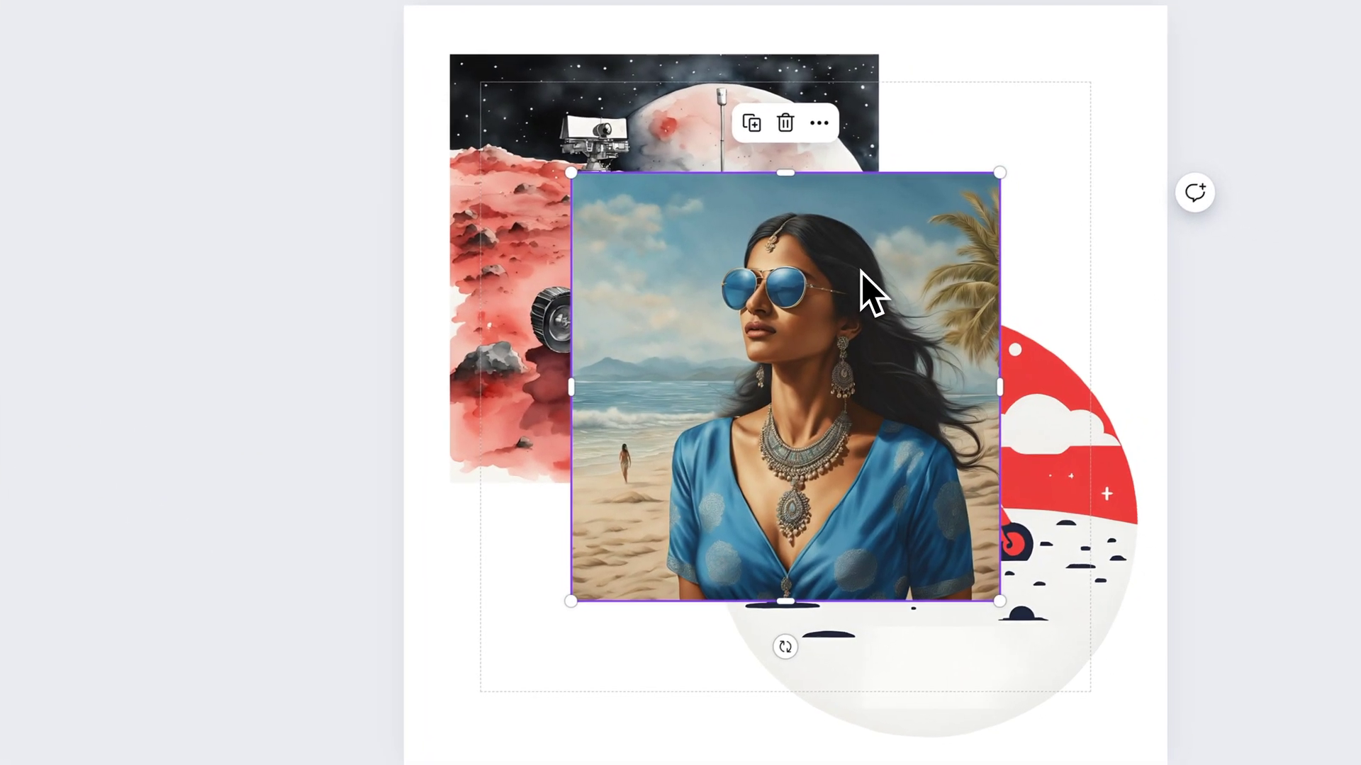
{"action": "mouse_move", "coordinate": [996, 287]}
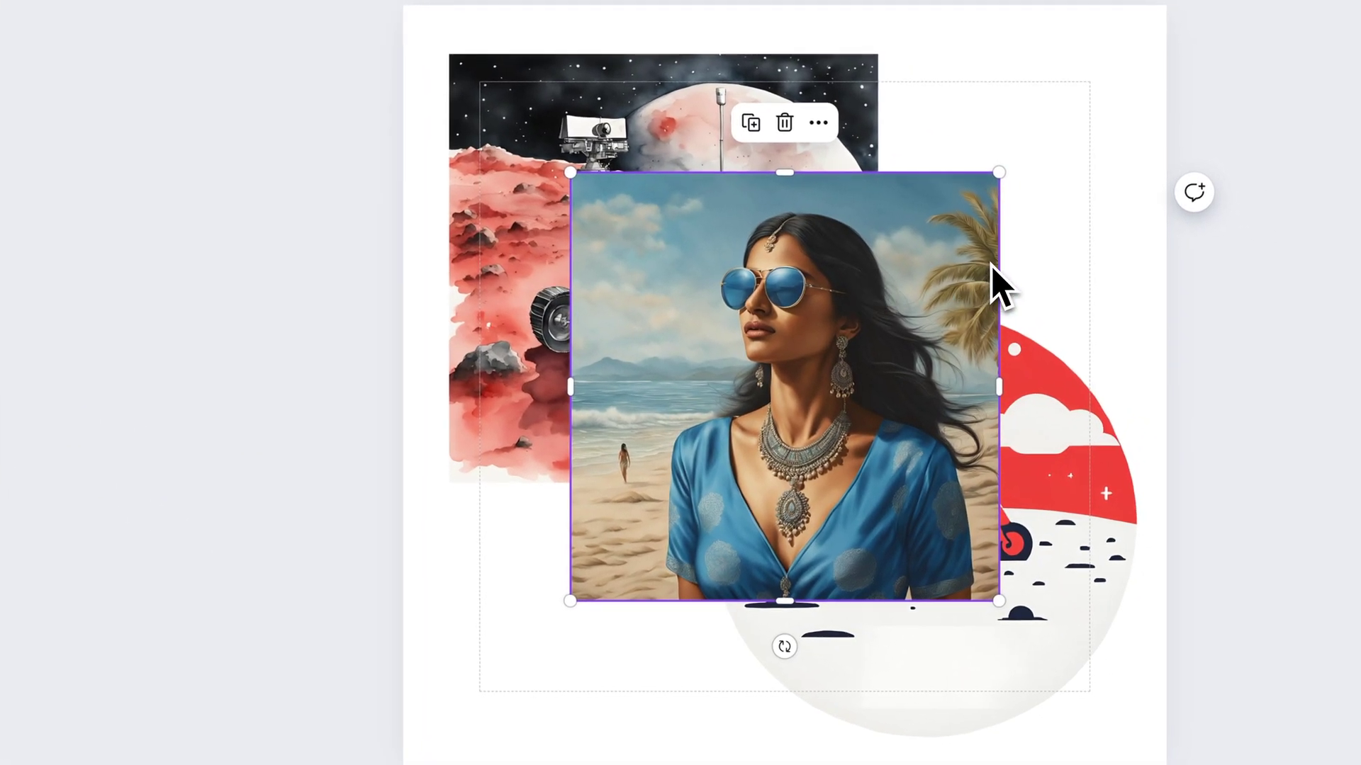
{"action": "mouse_move", "coordinate": [1058, 282]}
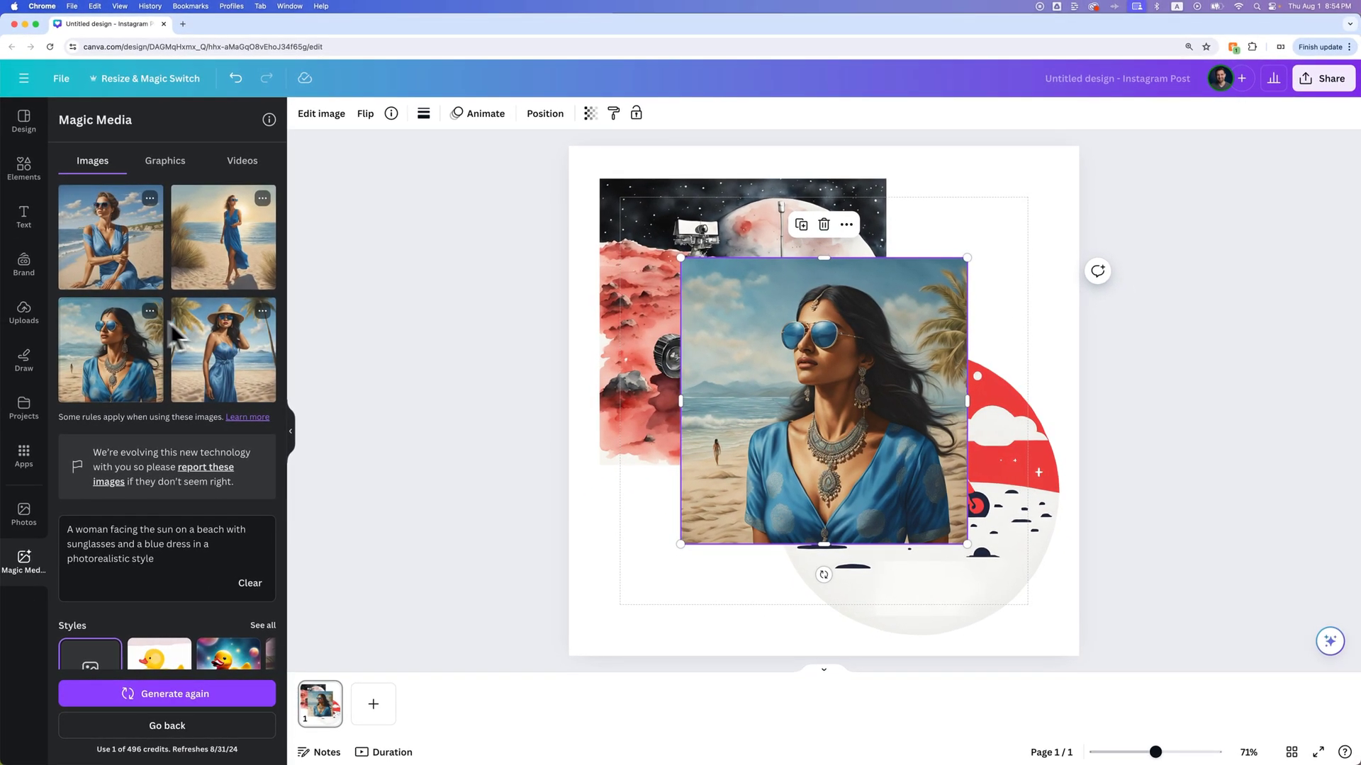
{"action": "mouse_move", "coordinate": [234, 351]}
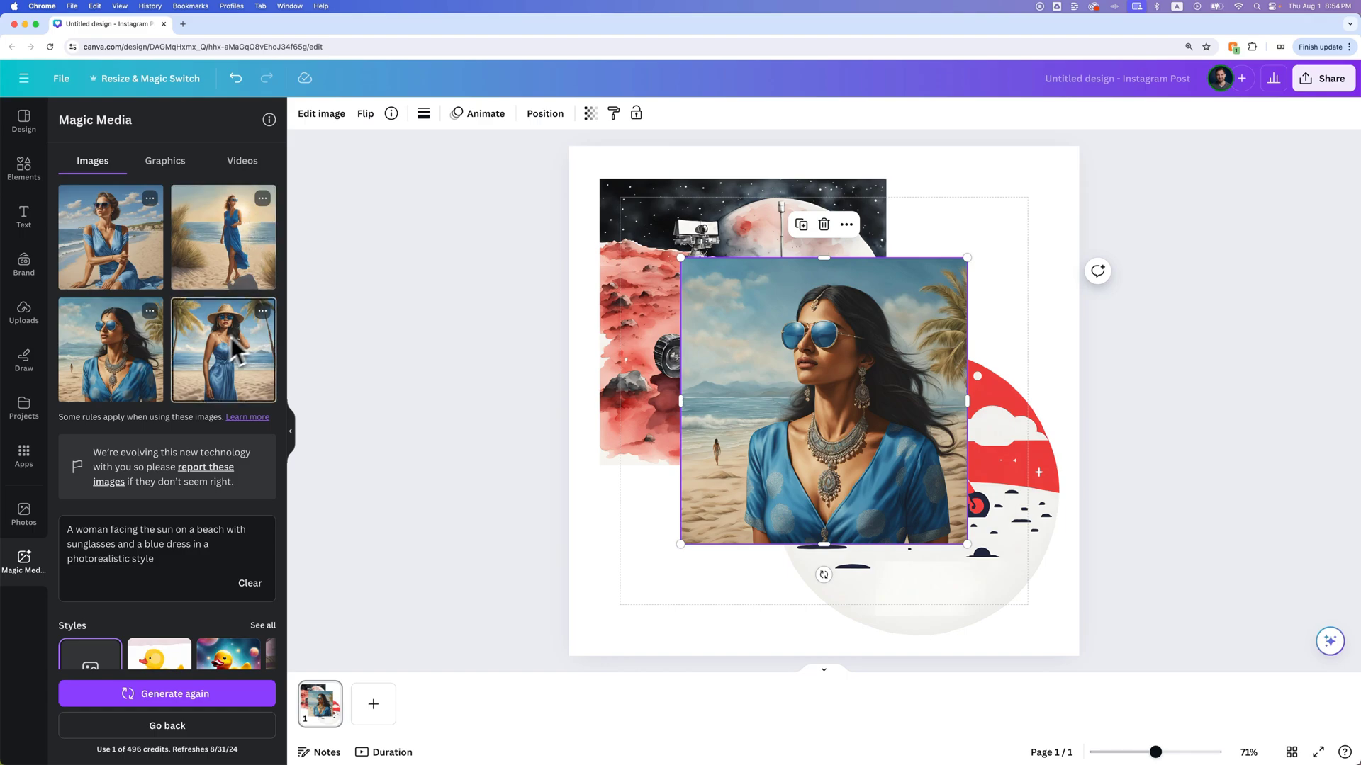
{"action": "mouse_move", "coordinate": [346, 360]}
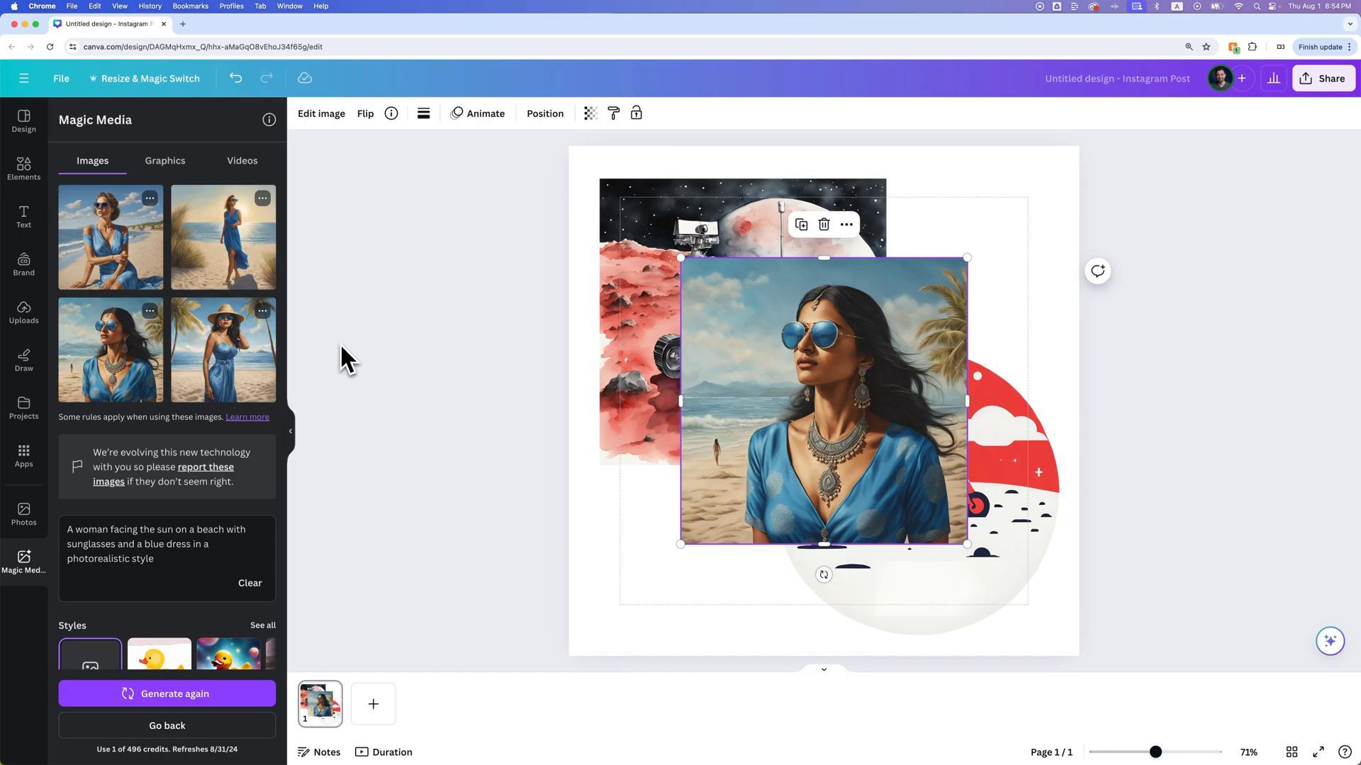